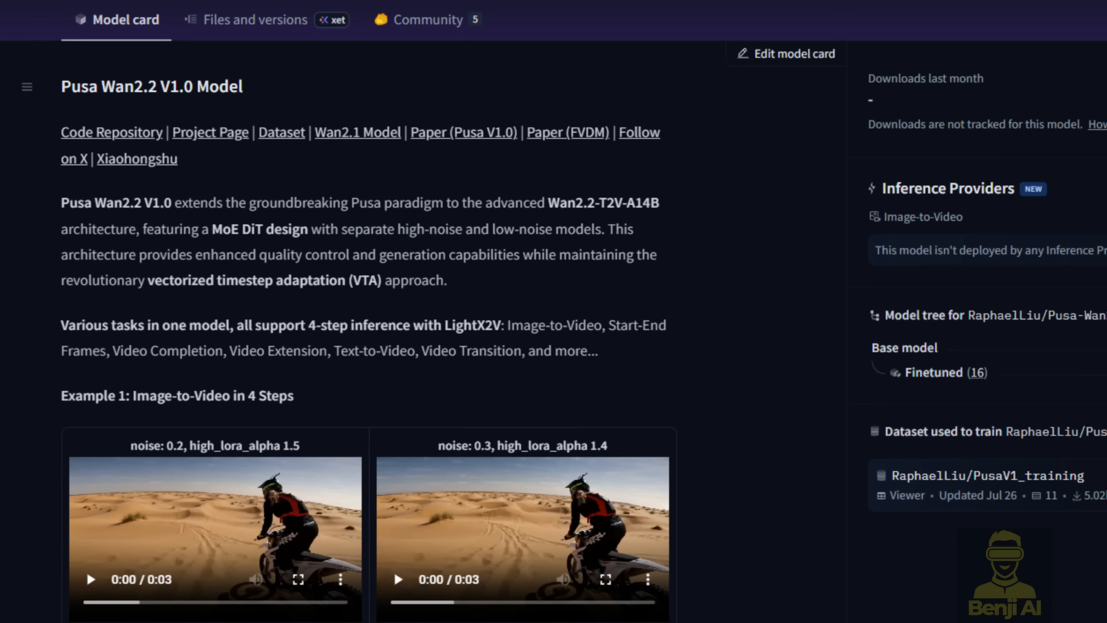
# Read through the Pusa Wan2.2 V1.0 model card, then open the Pusa-Wan2.2-V1 repository.
pyautogui.scroll(-3)
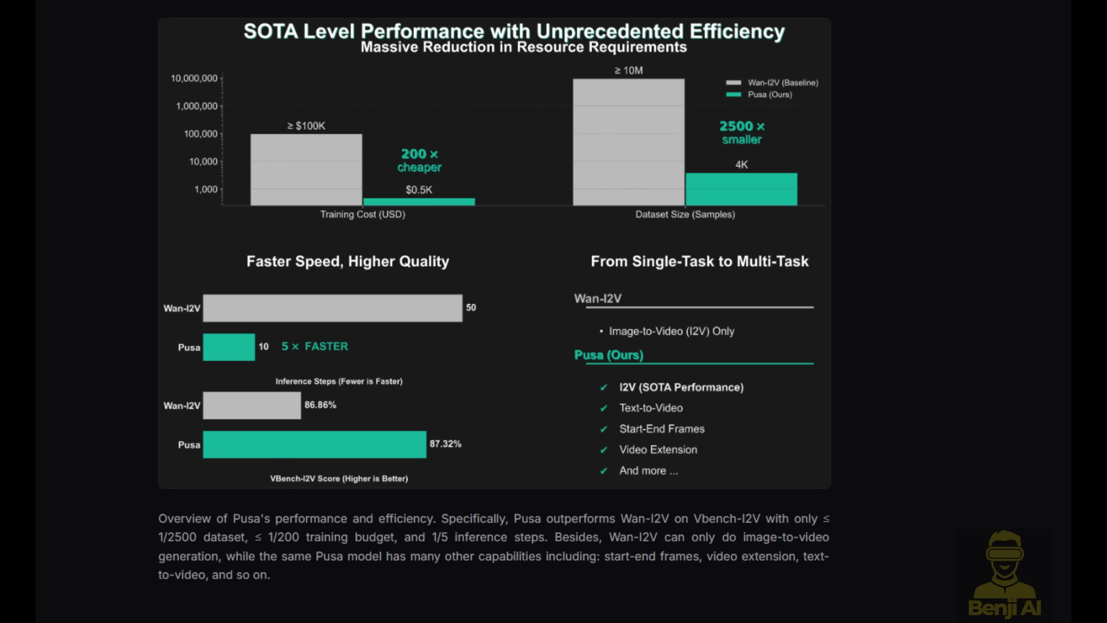
pyautogui.scroll(-3)
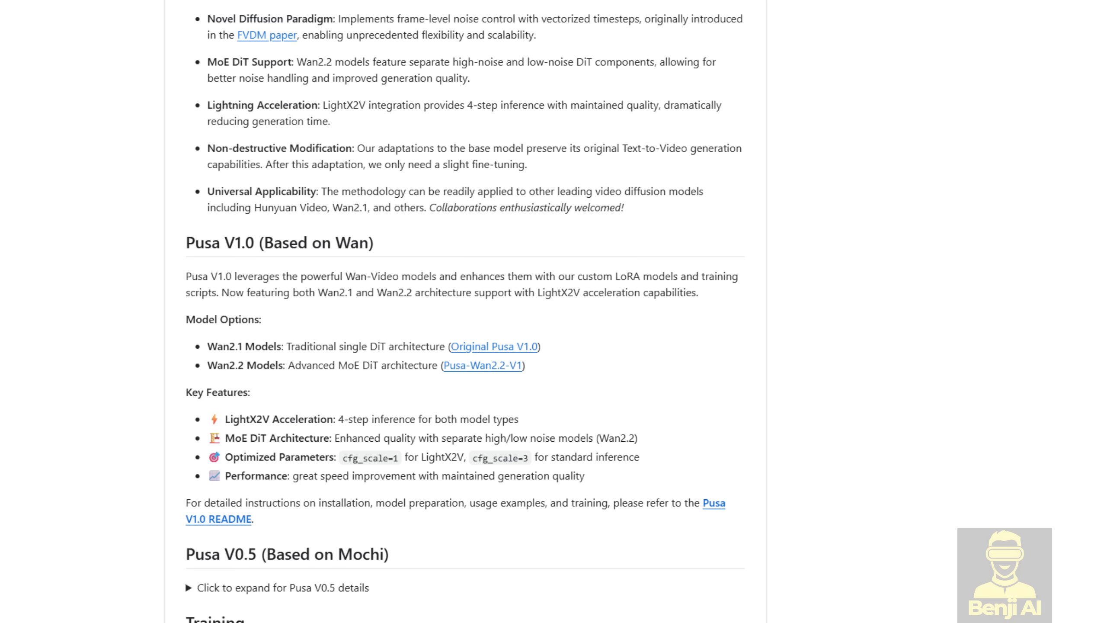
pyautogui.click(483, 365)
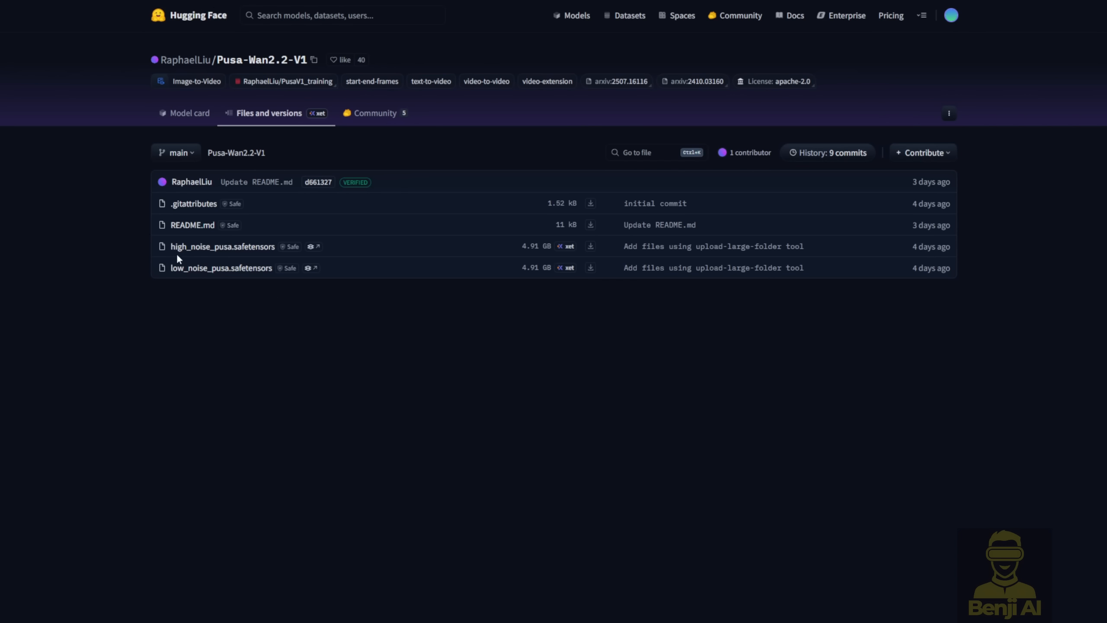
pyautogui.moveTo(221, 268)
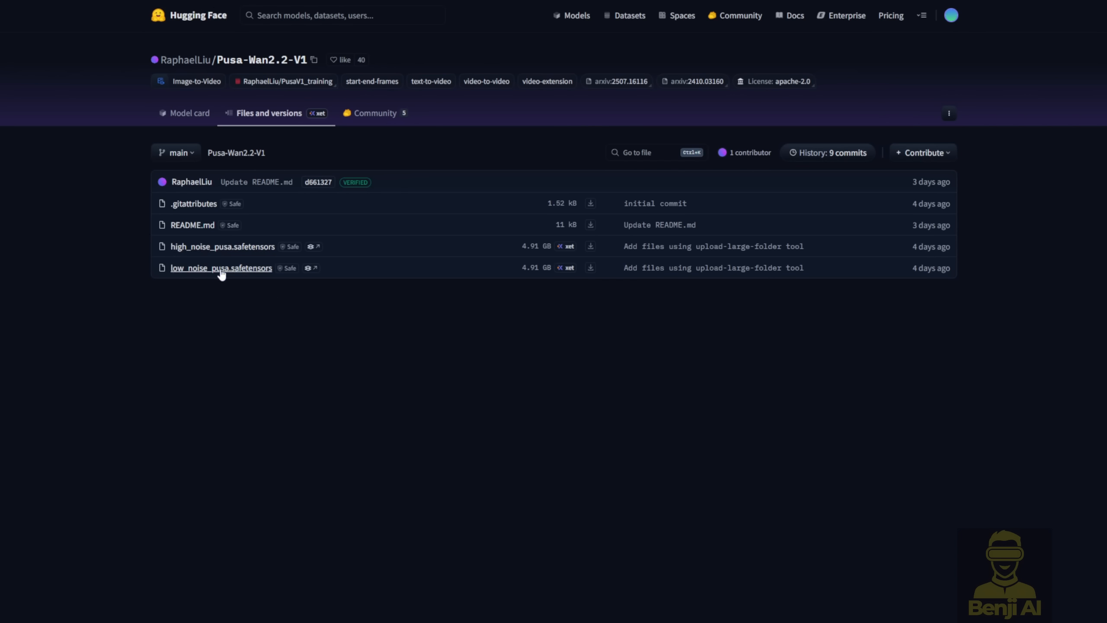
pyautogui.moveTo(267, 278)
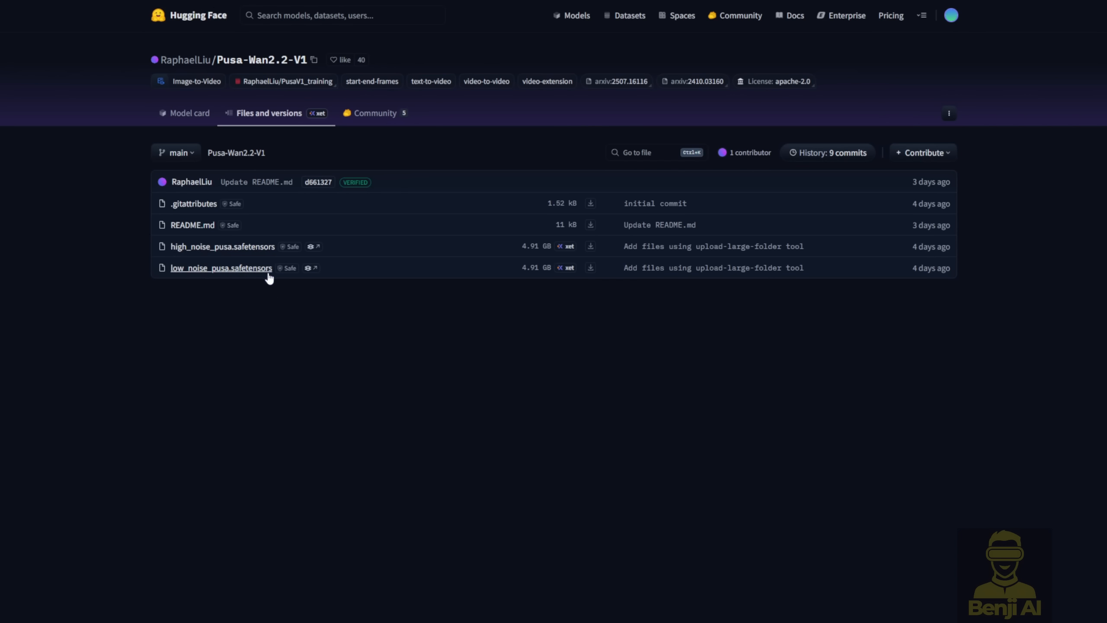
pyautogui.moveTo(527, 278)
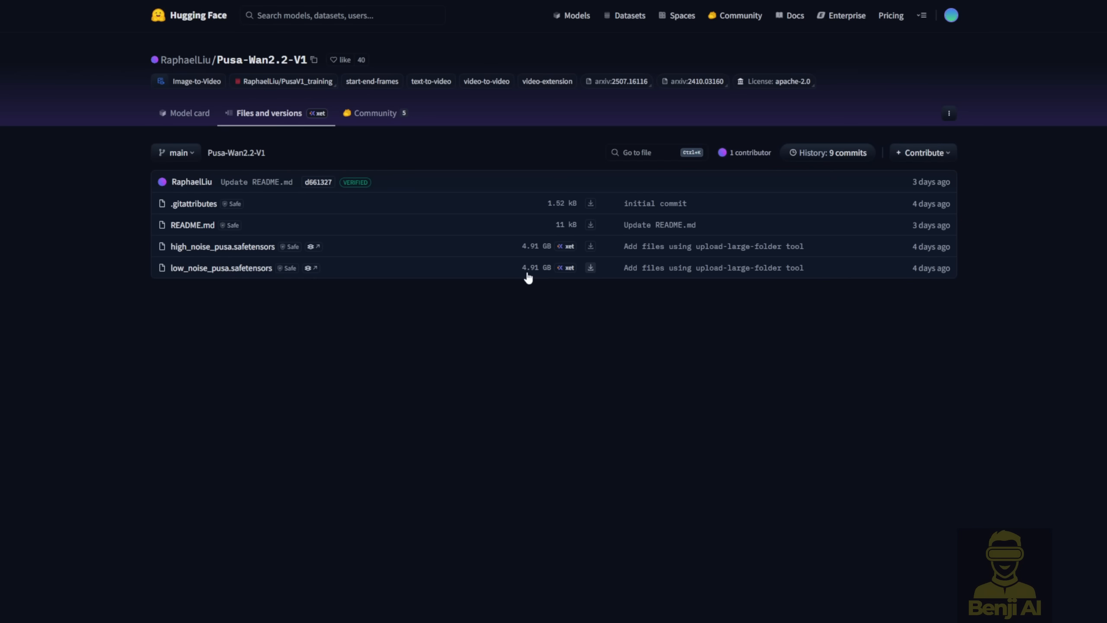
pyautogui.moveTo(493, 313)
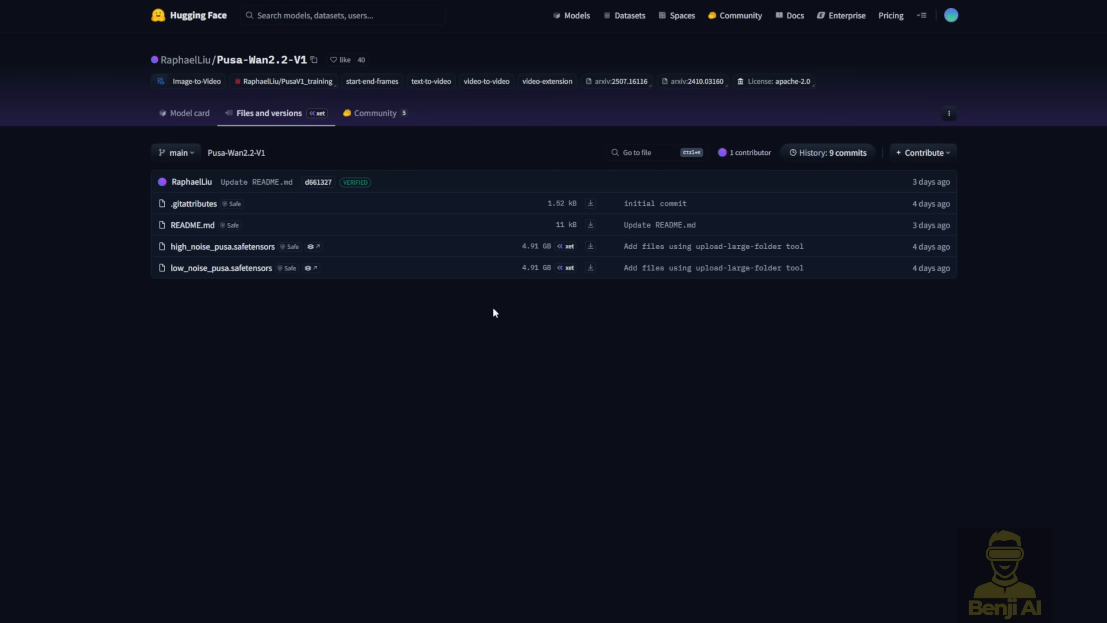
pyautogui.moveTo(111, 60)
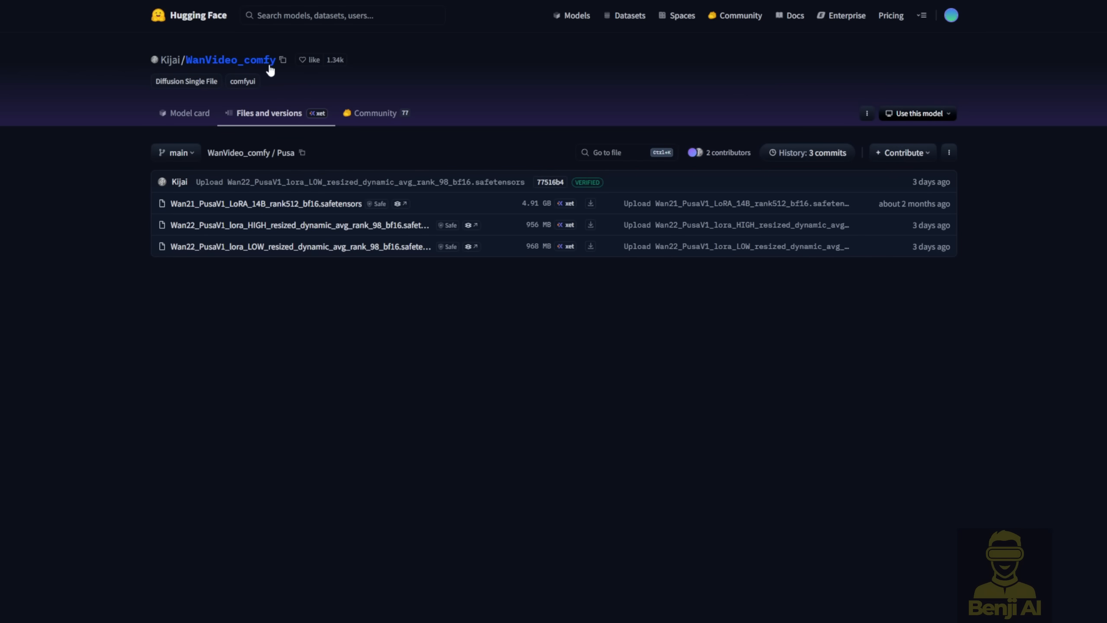
pyautogui.moveTo(582, 343)
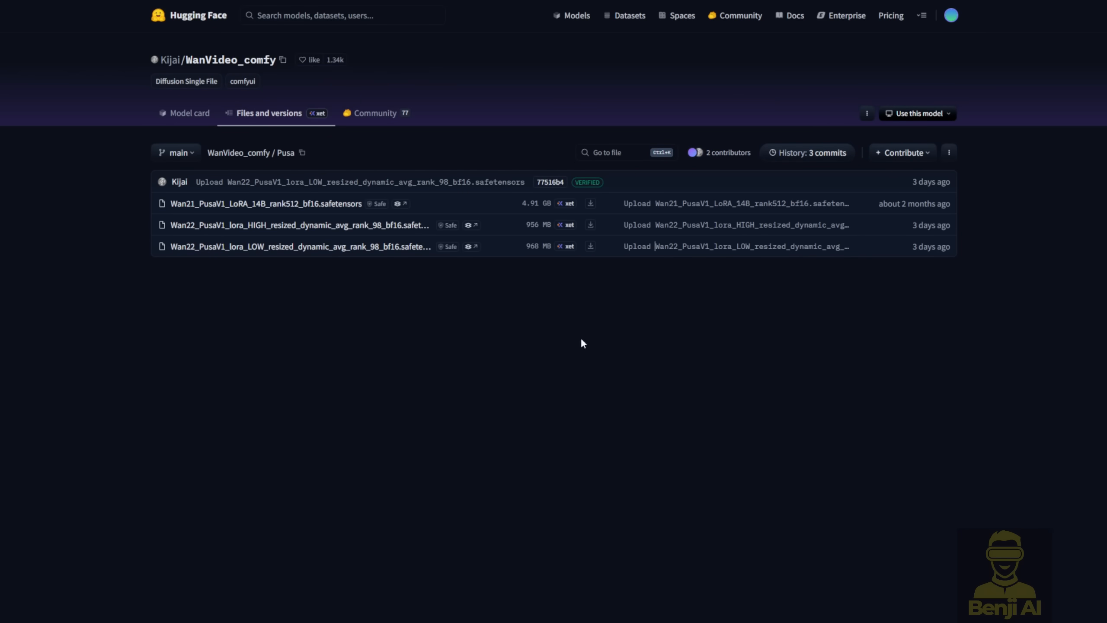
# Return to the WanVideo_comfy file list, open the Pusa folder and select Wan21_PusaV1_LoRA_14B_rank512_bf16.safetensors.
pyautogui.click(233, 152)
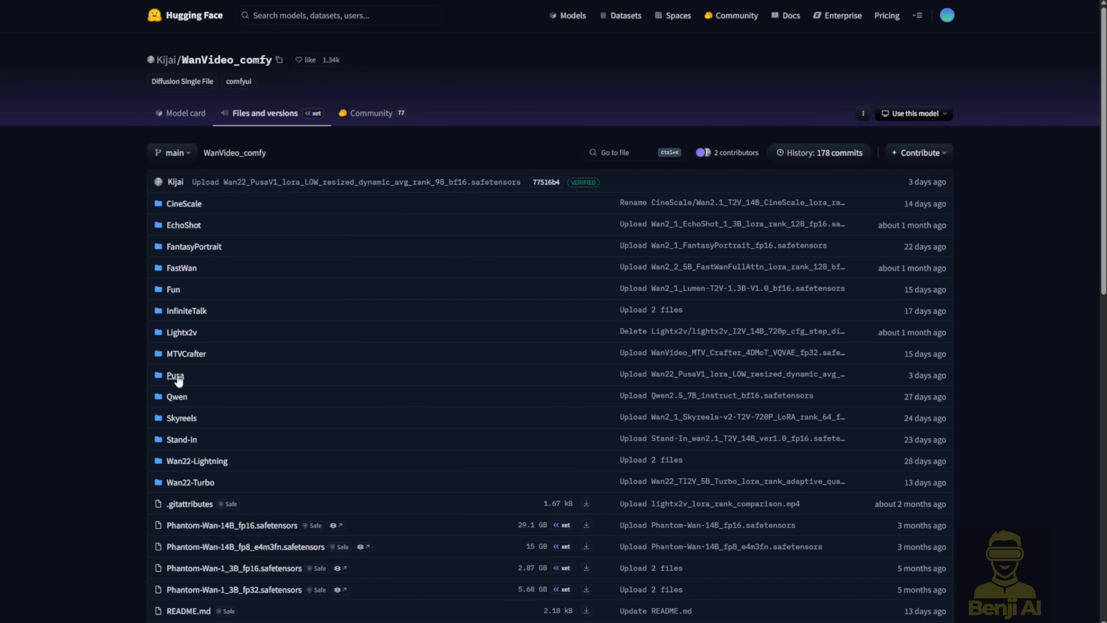
pyautogui.click(175, 374)
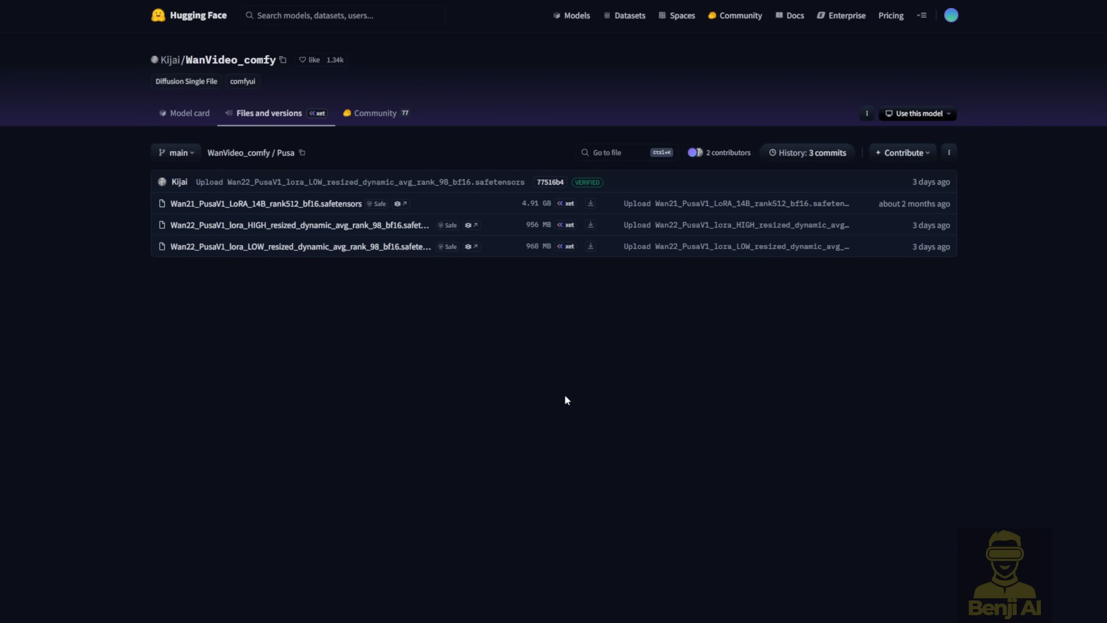
pyautogui.moveTo(280, 167)
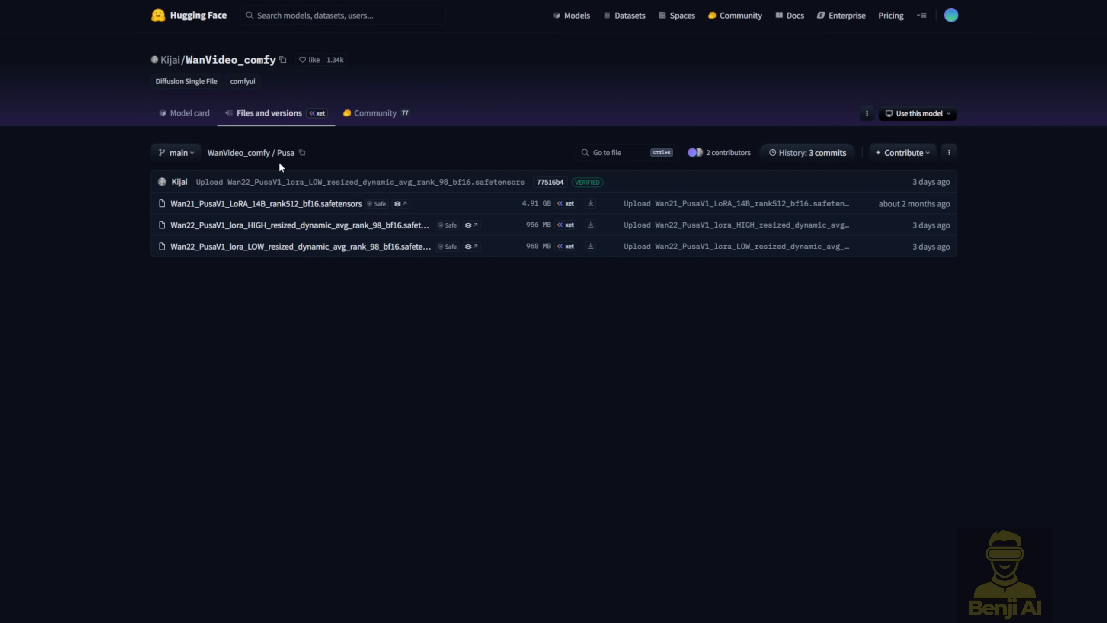
pyautogui.doubleClick(285, 152)
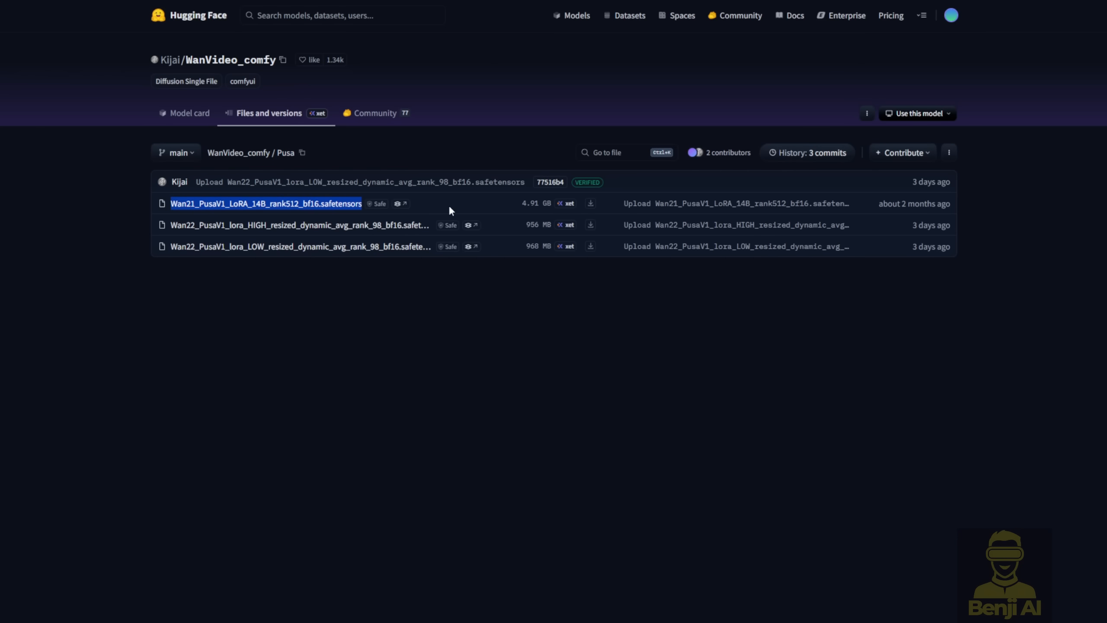
pyautogui.moveTo(643, 221)
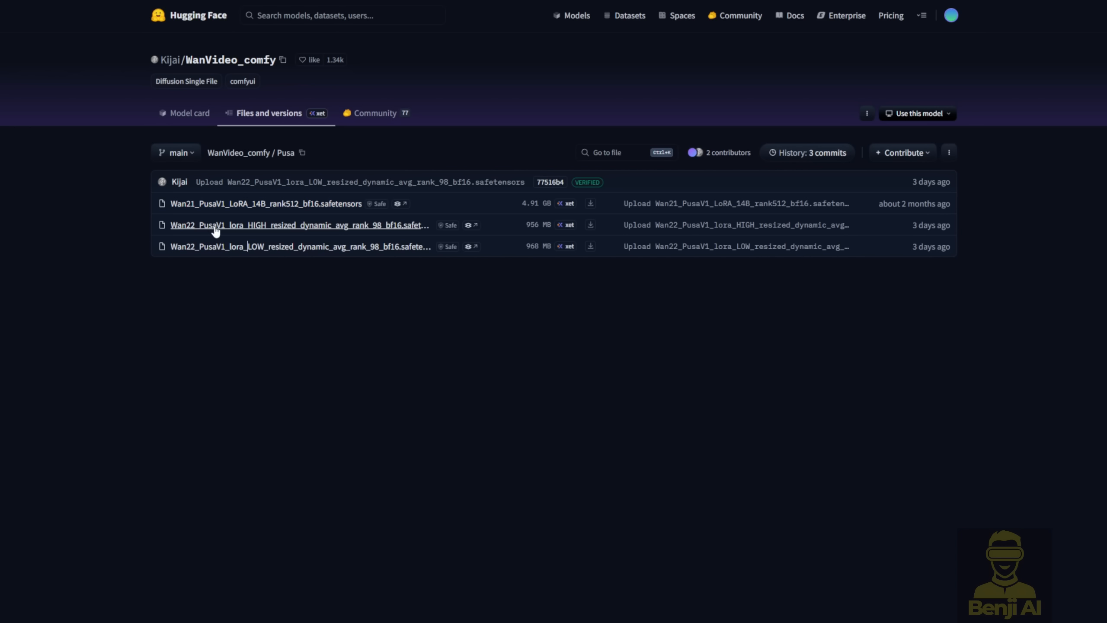
pyautogui.moveTo(265, 225)
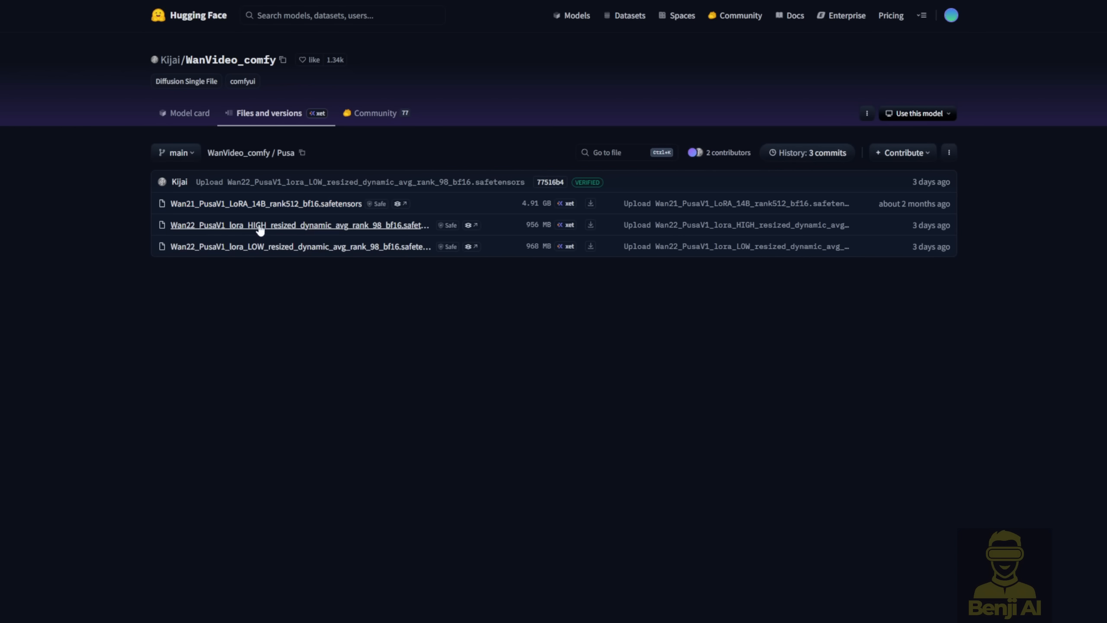
pyautogui.moveTo(320, 233)
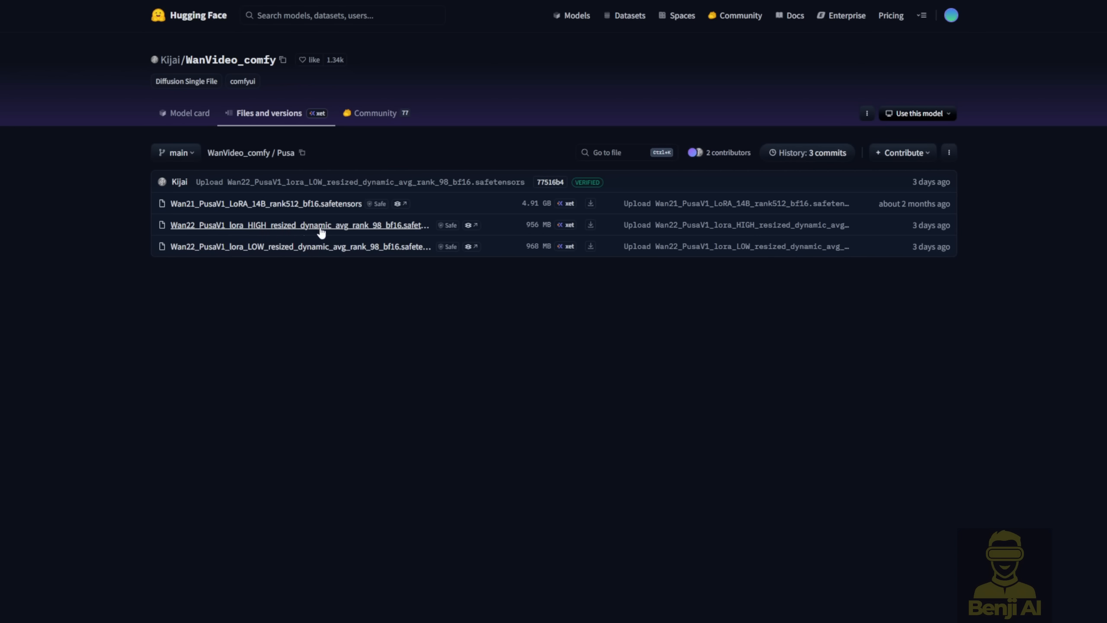
pyautogui.moveTo(379, 232)
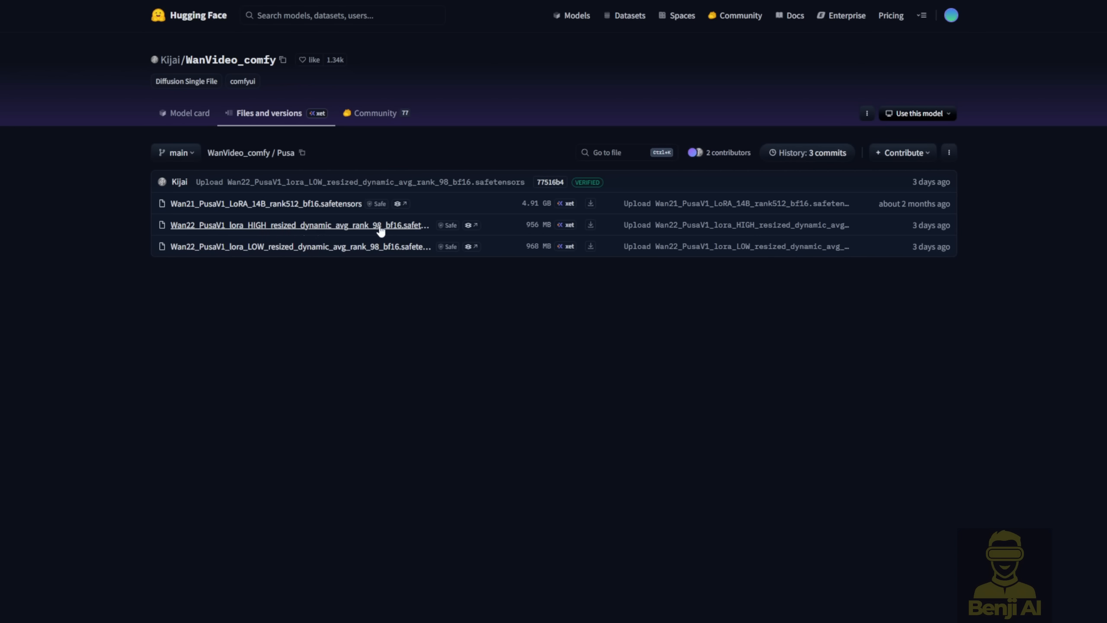
pyautogui.moveTo(279, 260)
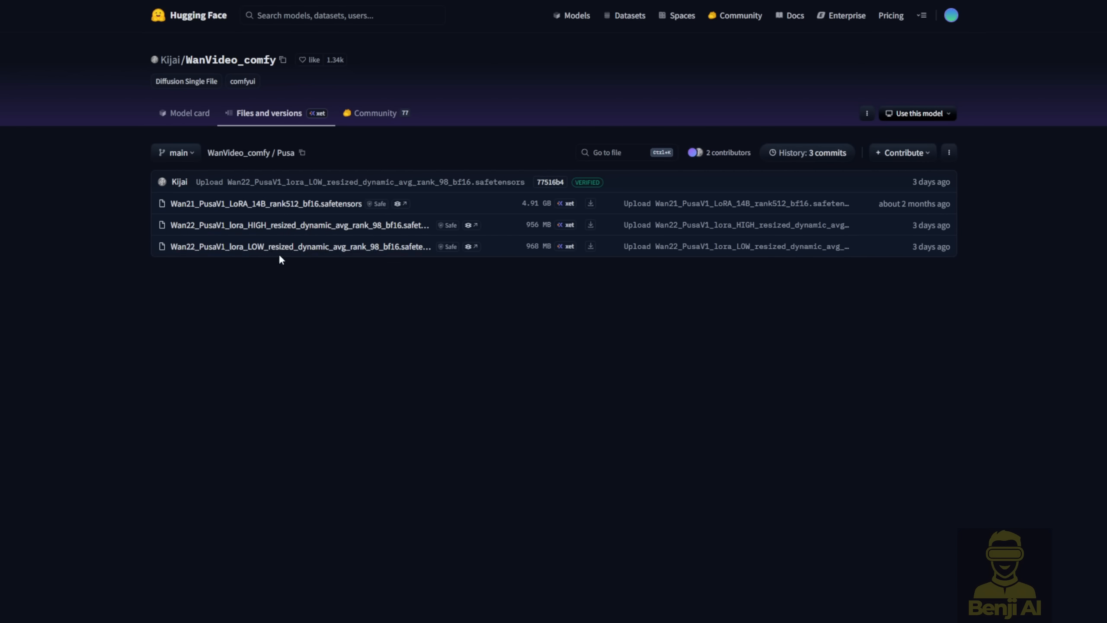
pyautogui.moveTo(608, 255)
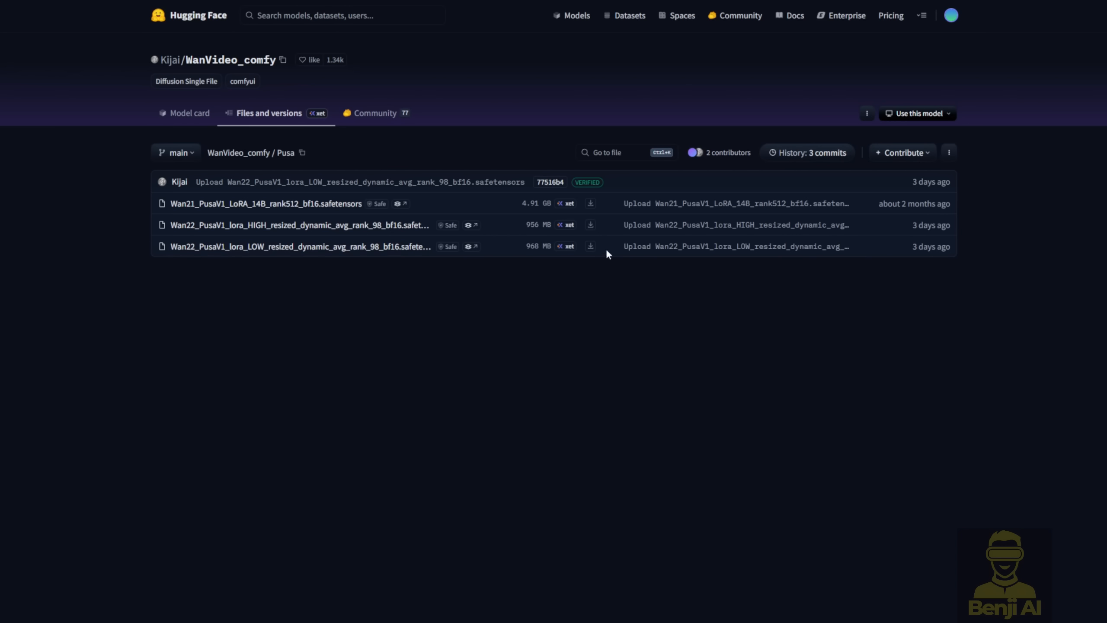
pyautogui.moveTo(527, 267)
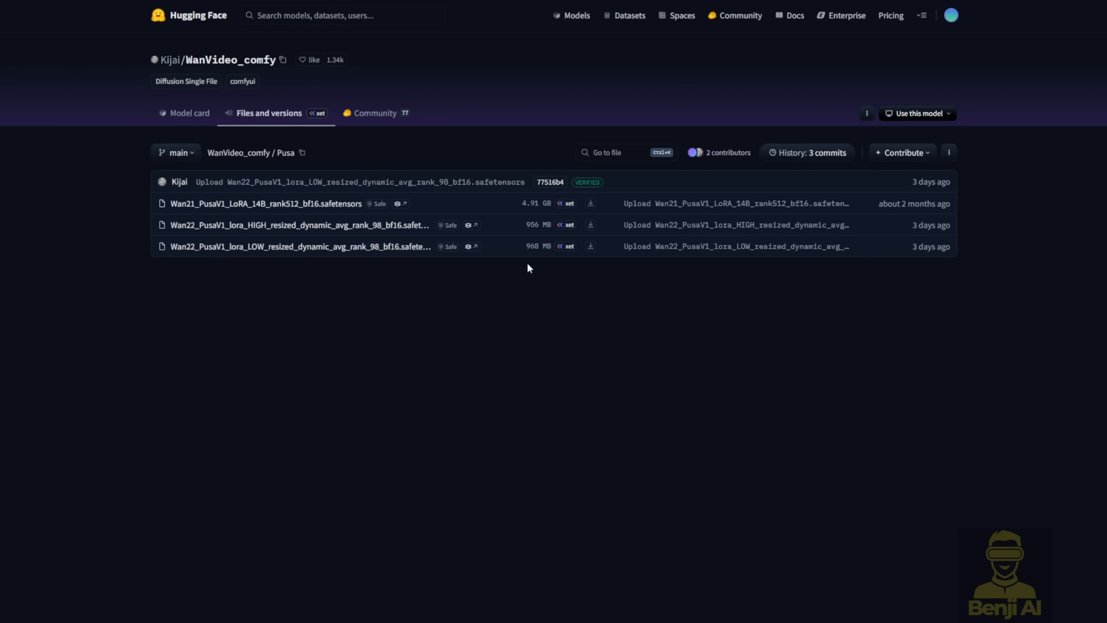
pyautogui.moveTo(483, 280)
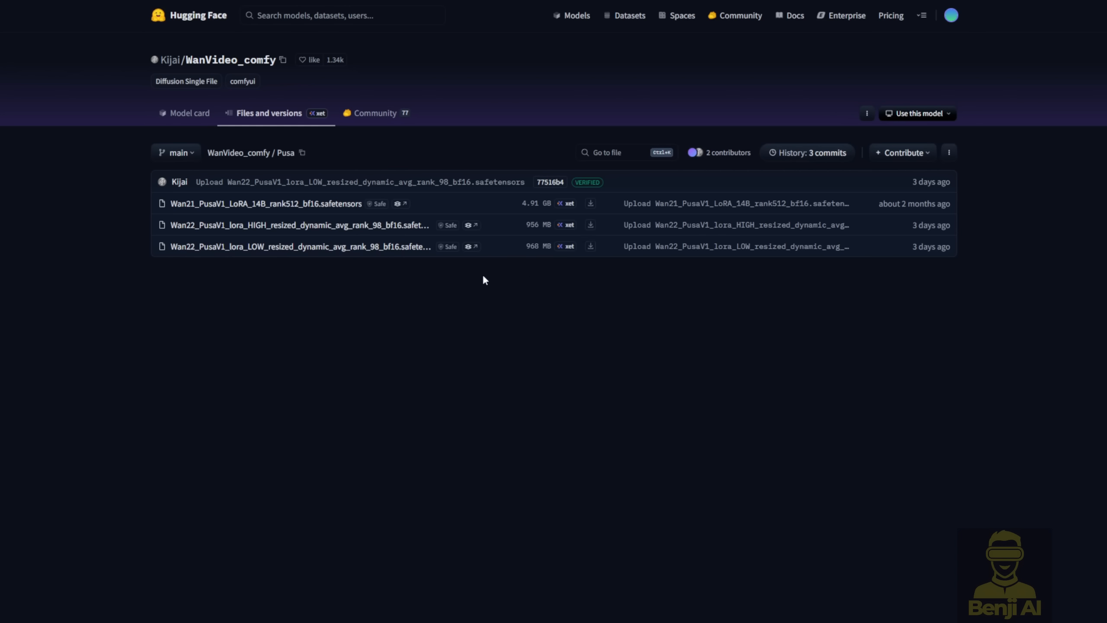
pyautogui.moveTo(544, 256)
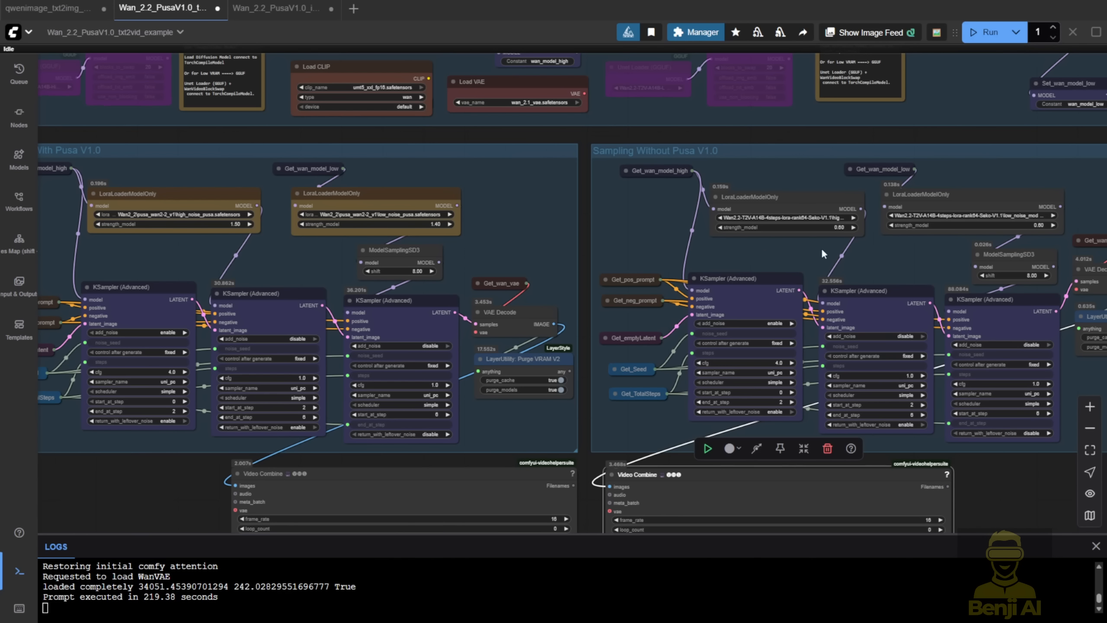
# Review the LightX2V command examples, then switch to the Wan_2.2_PusaV1.0_img2vid_example workflow.
pyautogui.scroll(3)
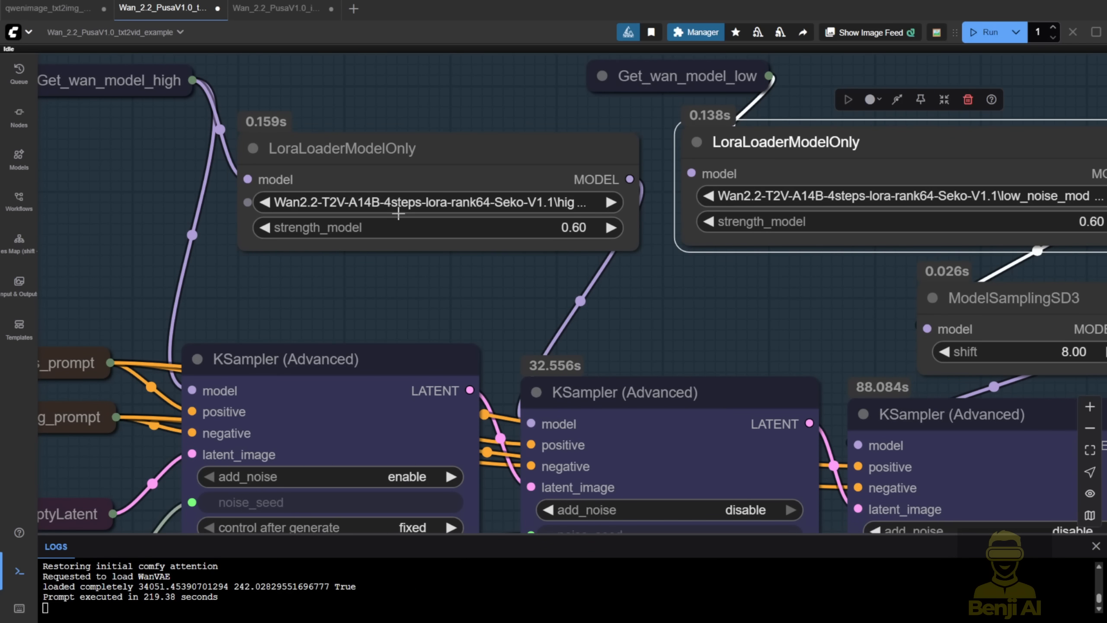
pyautogui.scroll(-3)
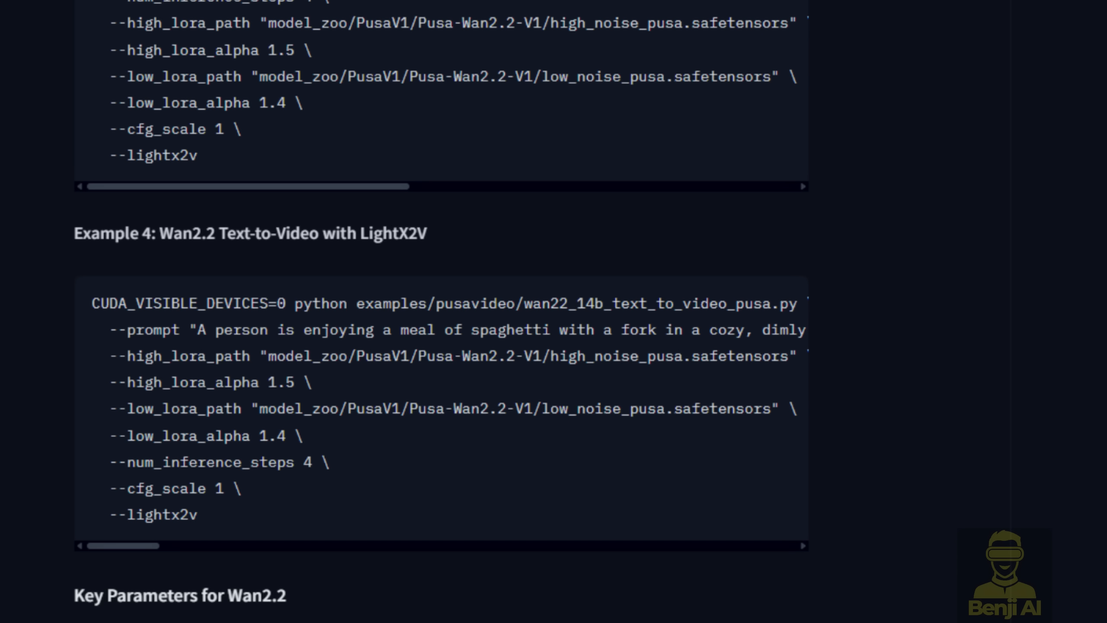
pyautogui.click(275, 8)
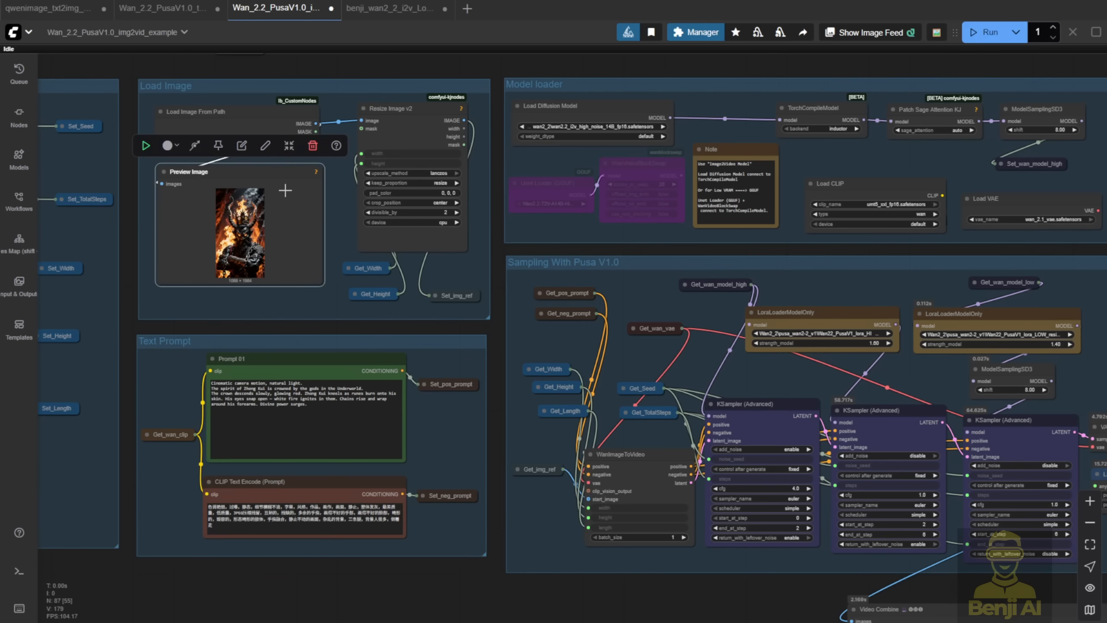
pyautogui.moveTo(504, 606)
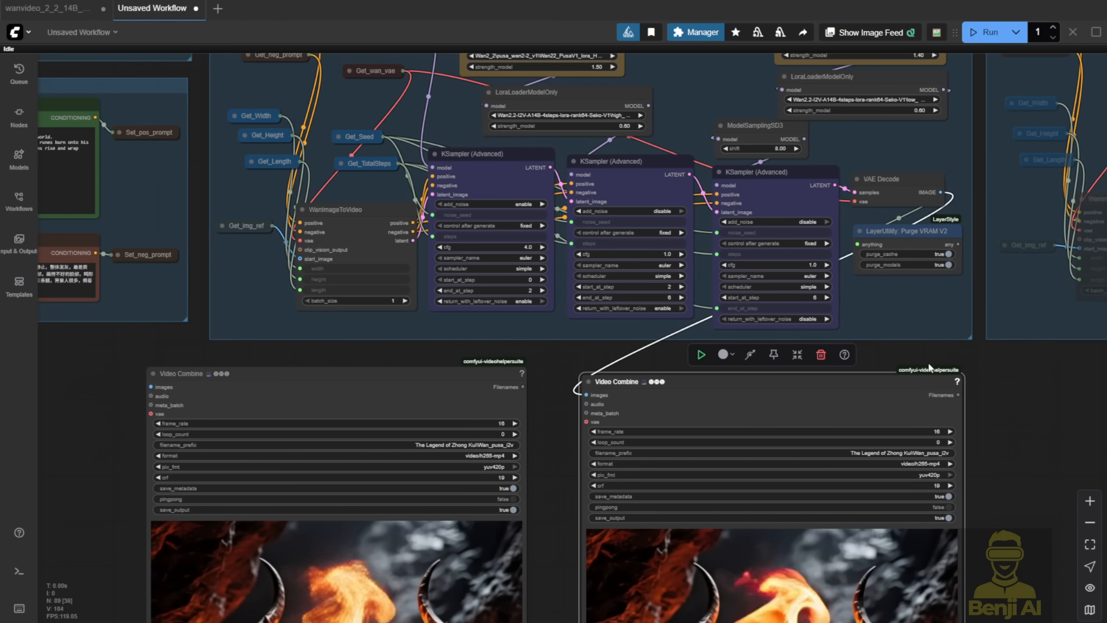
pyautogui.scroll(3)
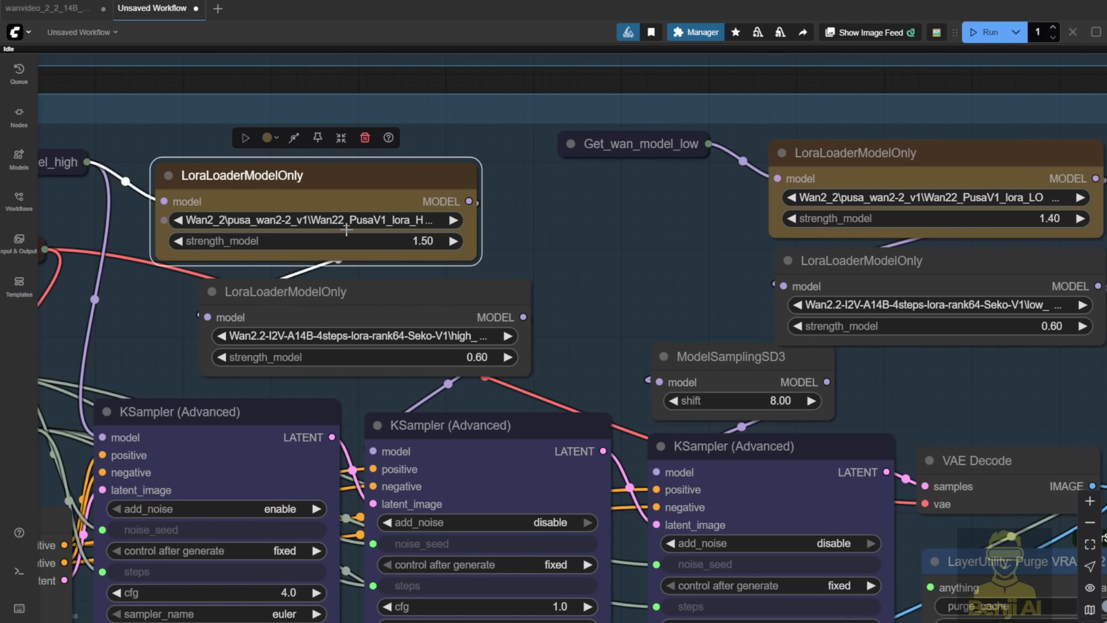
pyautogui.moveTo(373, 297)
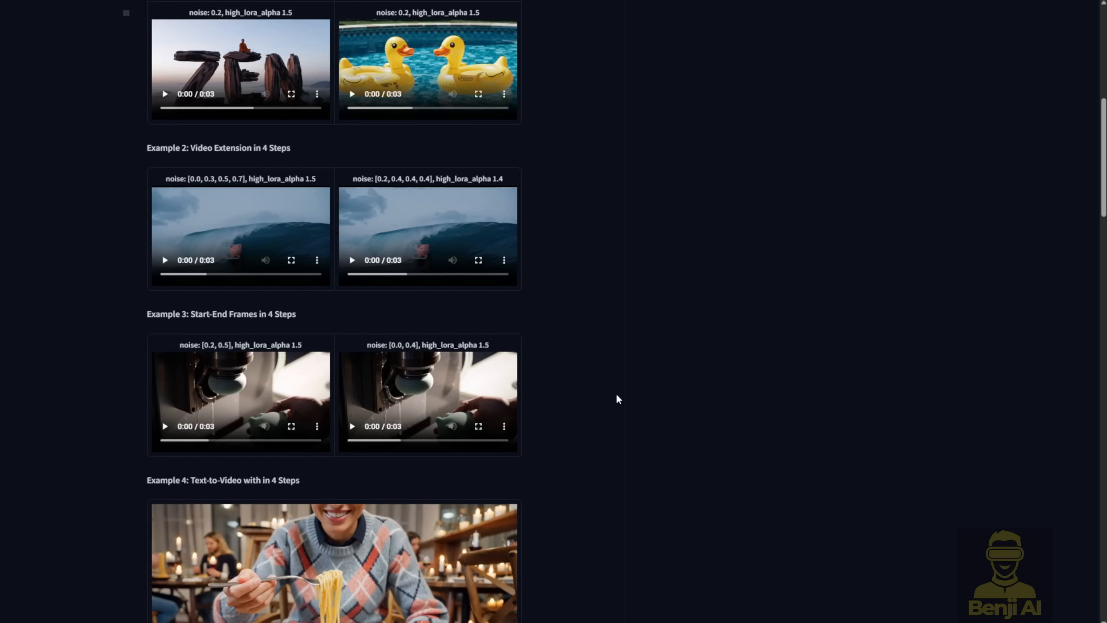
pyautogui.moveTo(503, 326)
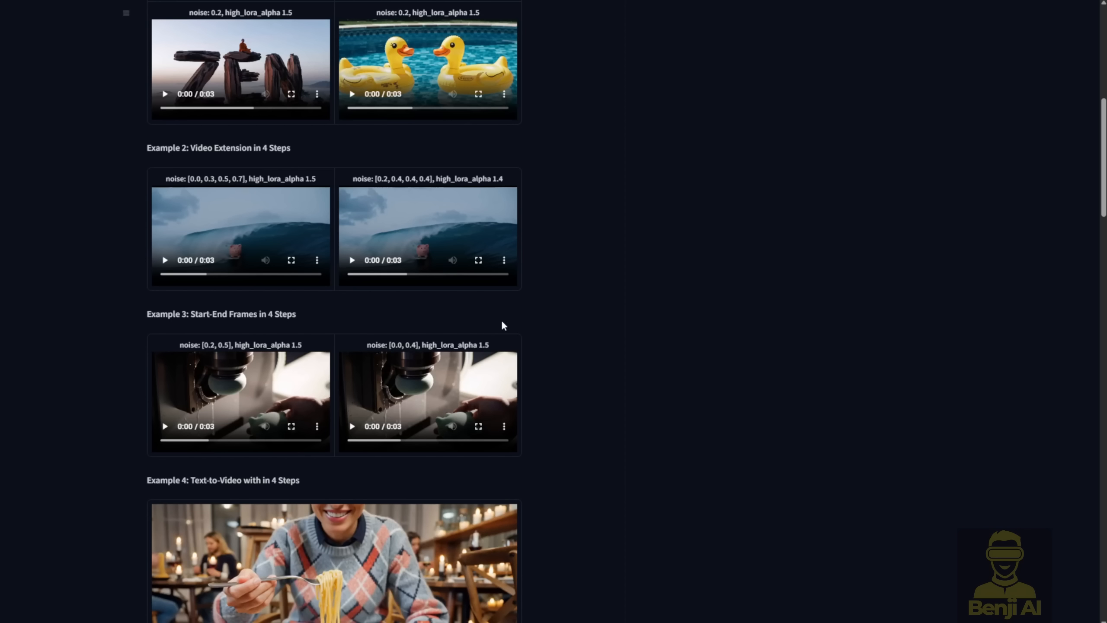
pyautogui.moveTo(302, 278)
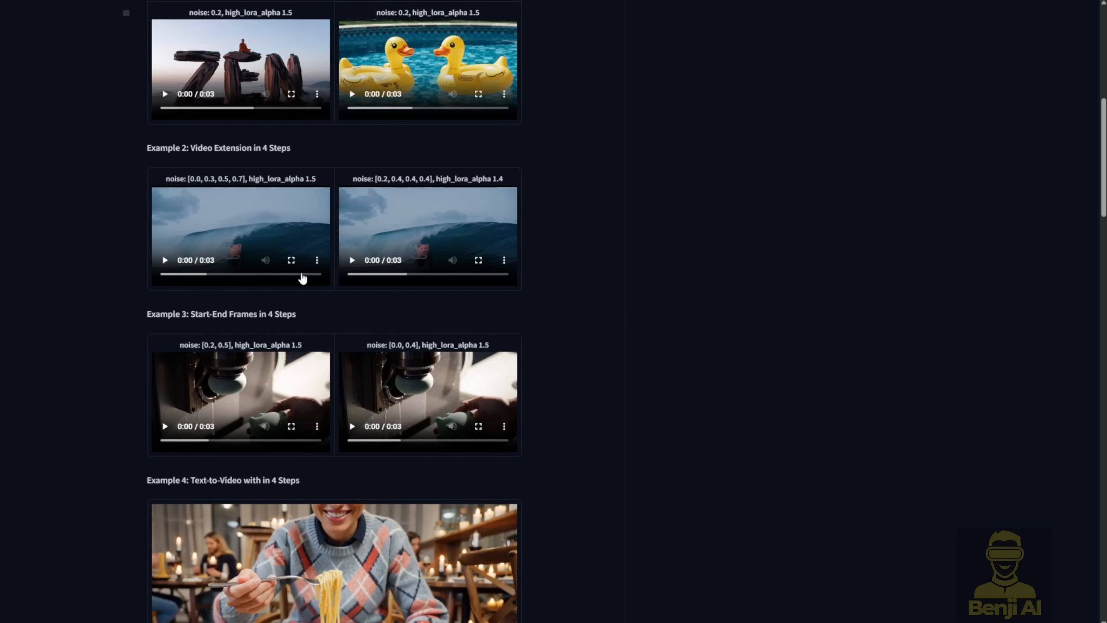
pyautogui.moveTo(270, 151)
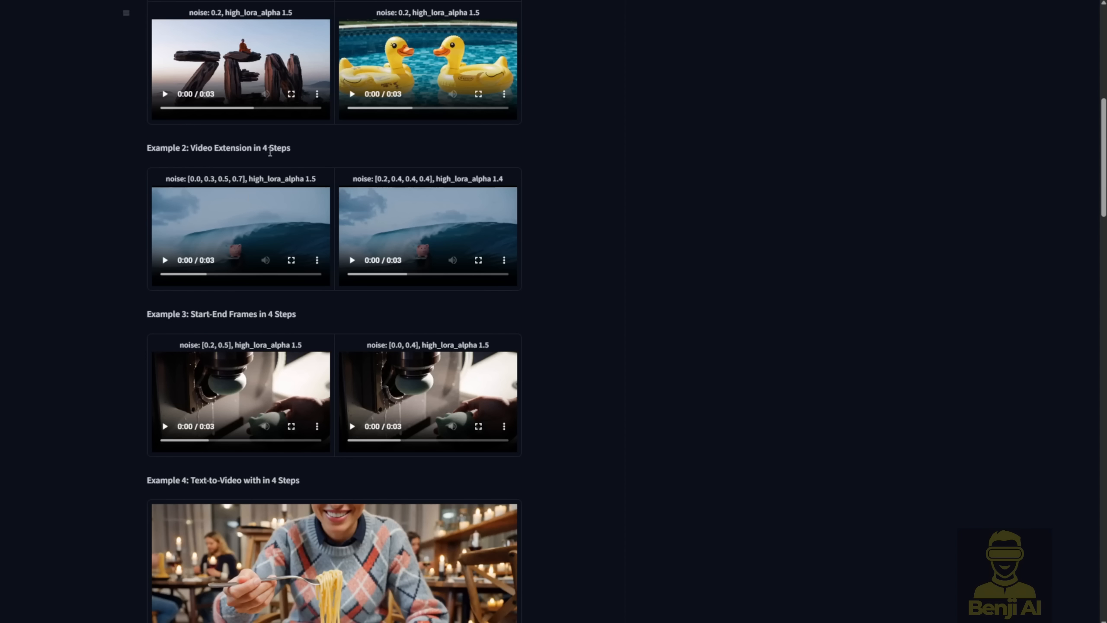
pyautogui.moveTo(360, 210)
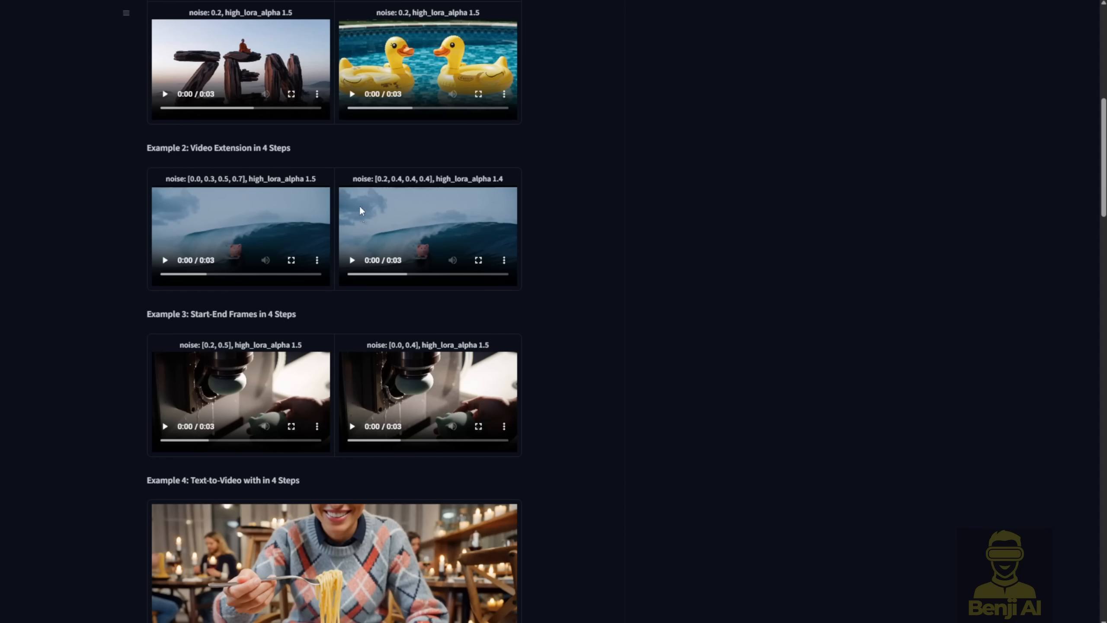
pyautogui.moveTo(353, 194)
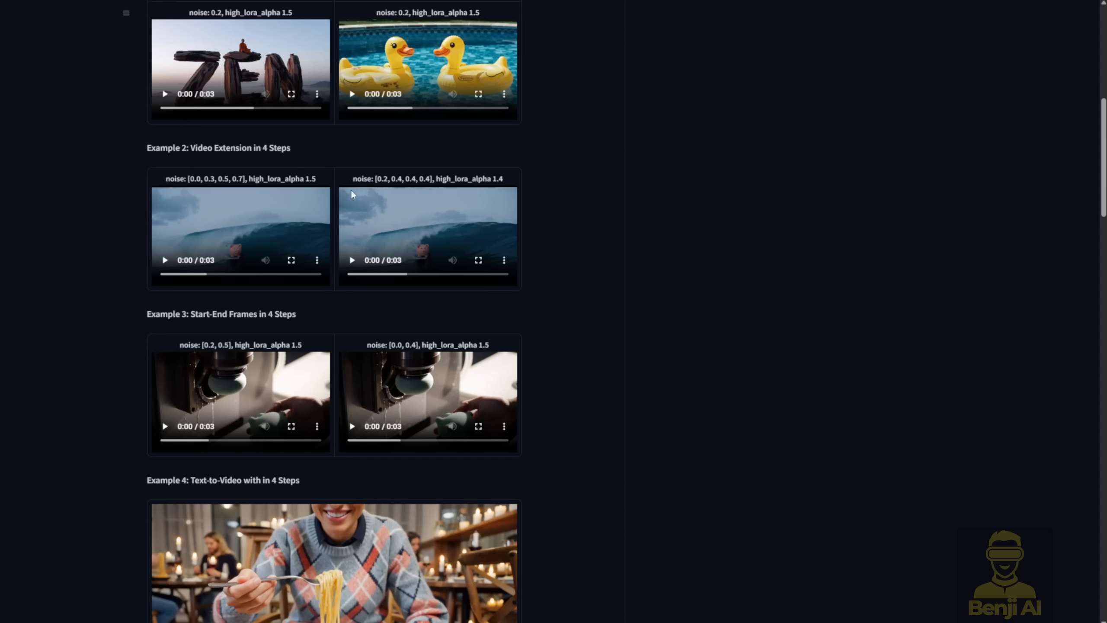
# Scroll the Pusa-Wan2.2-V1 model card to the Video Extension and start-end frame examples.
pyautogui.scroll(3)
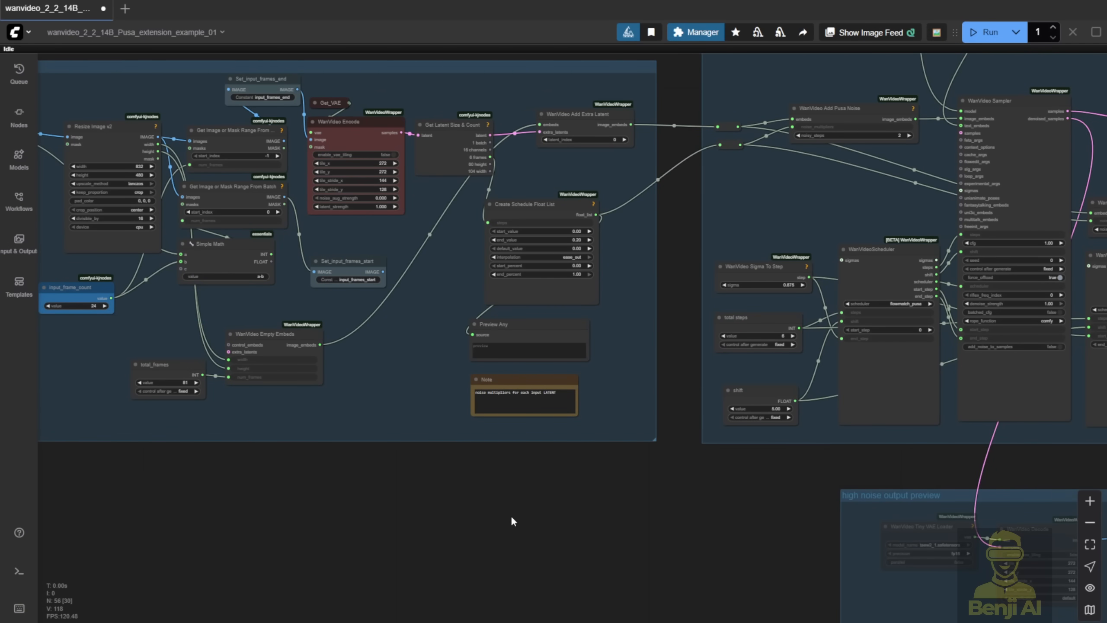
pyautogui.moveTo(525, 560)
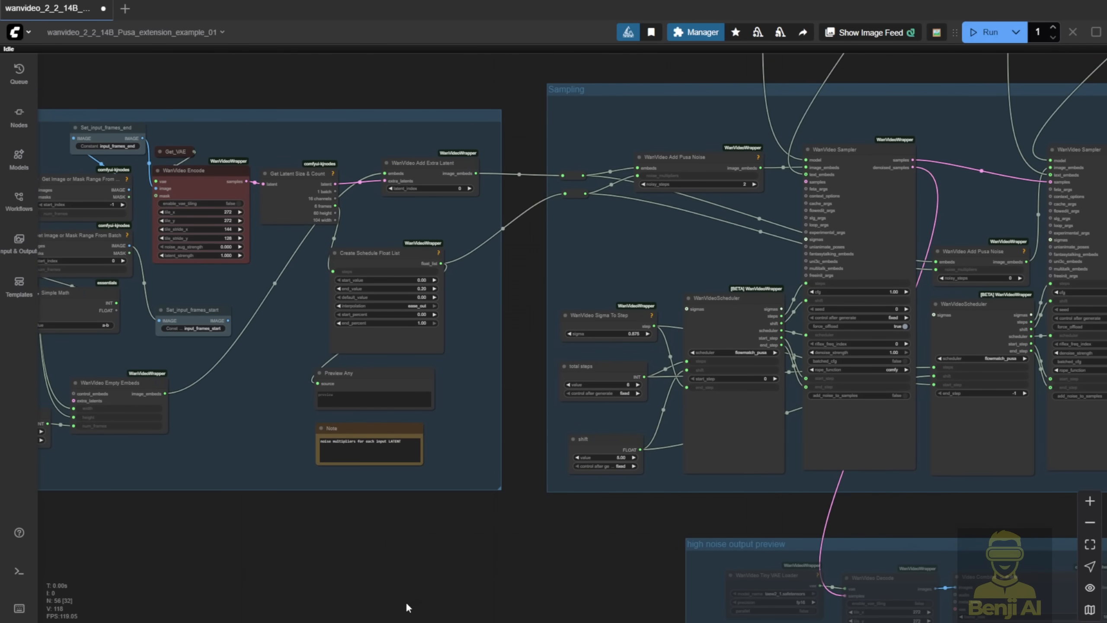
pyautogui.moveTo(573, 537)
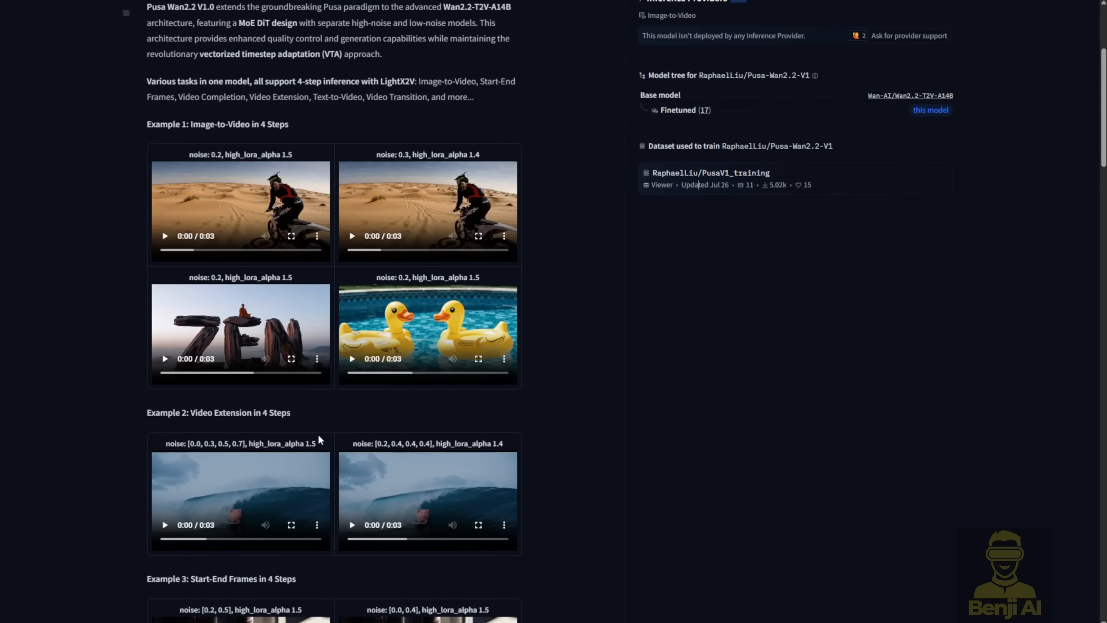
# Scroll the model card to the image-to-video Example 1 clips.
pyautogui.scroll(-3)
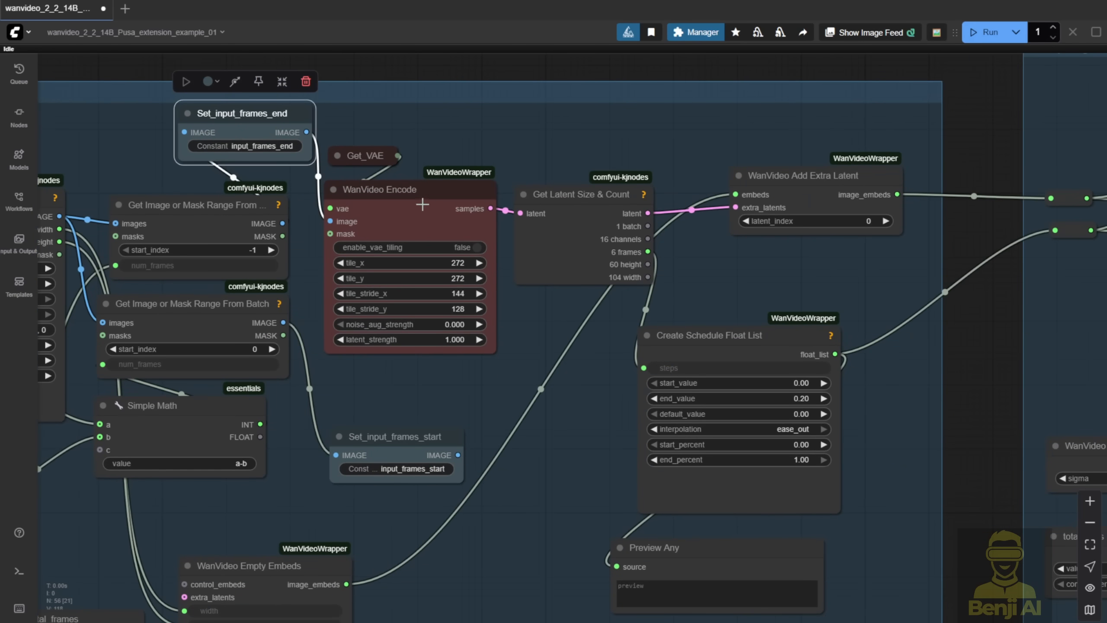
pyautogui.click(378, 188)
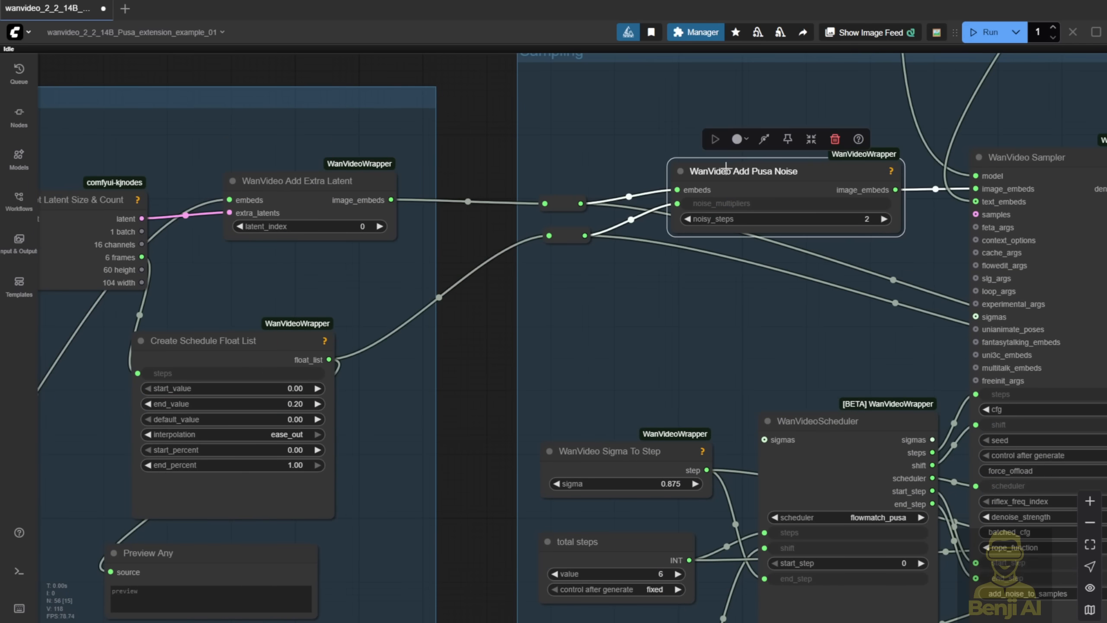
pyautogui.moveTo(790, 179)
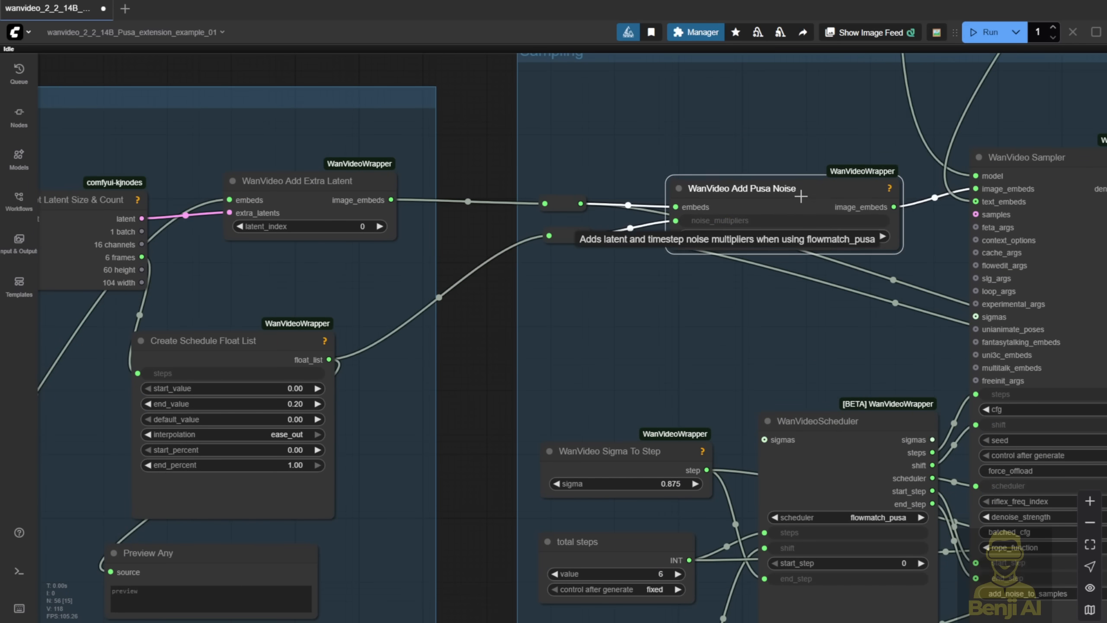
pyautogui.click(736, 186)
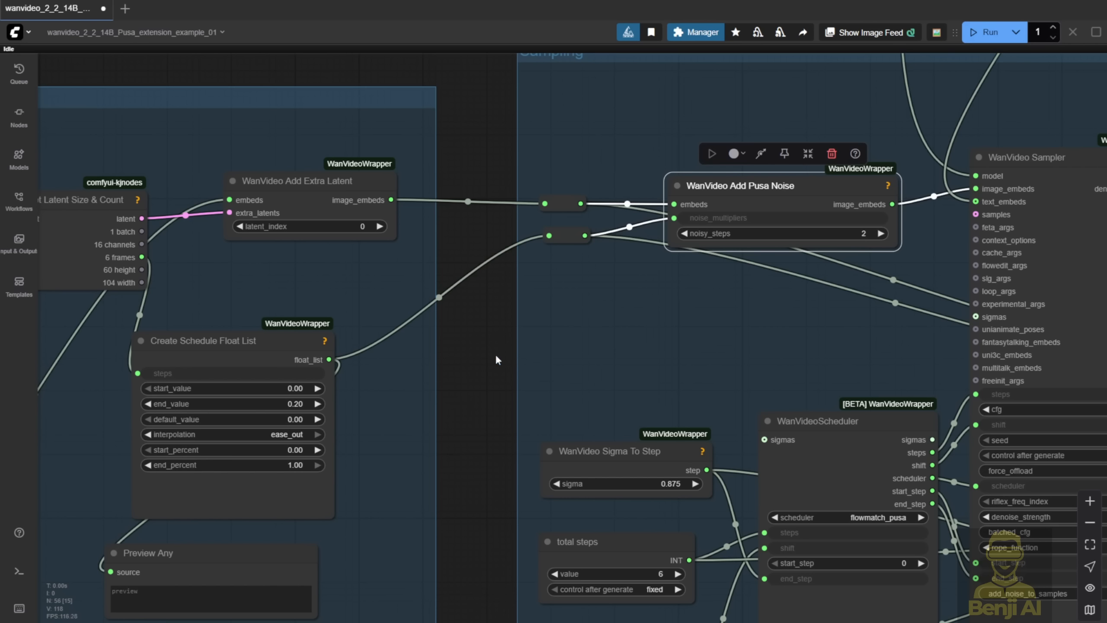
pyautogui.moveTo(562, 220)
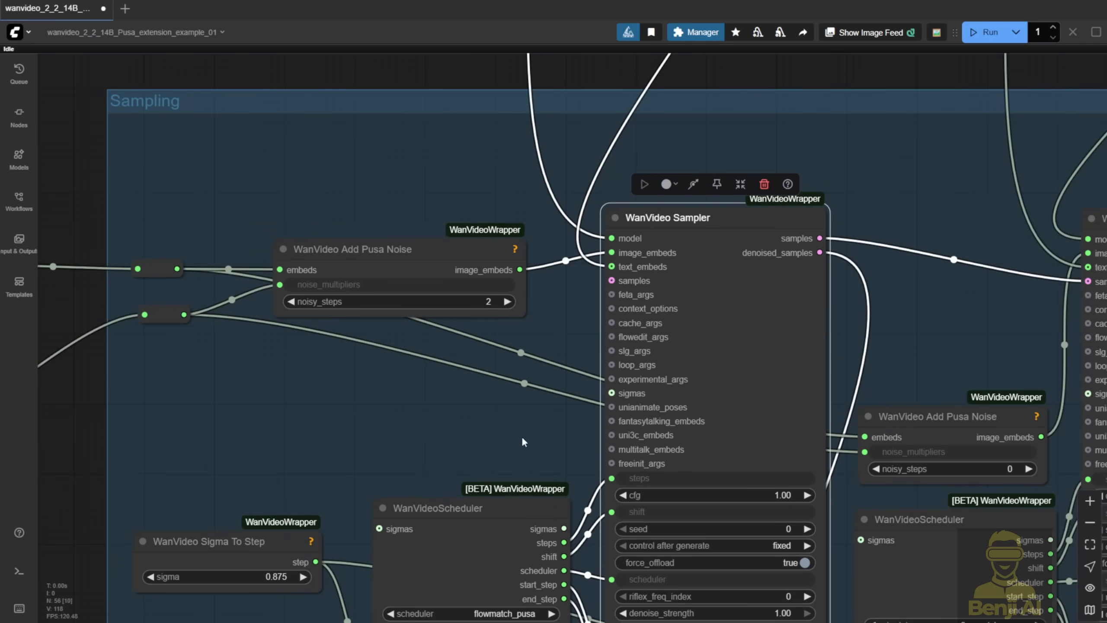
pyautogui.scroll(-3)
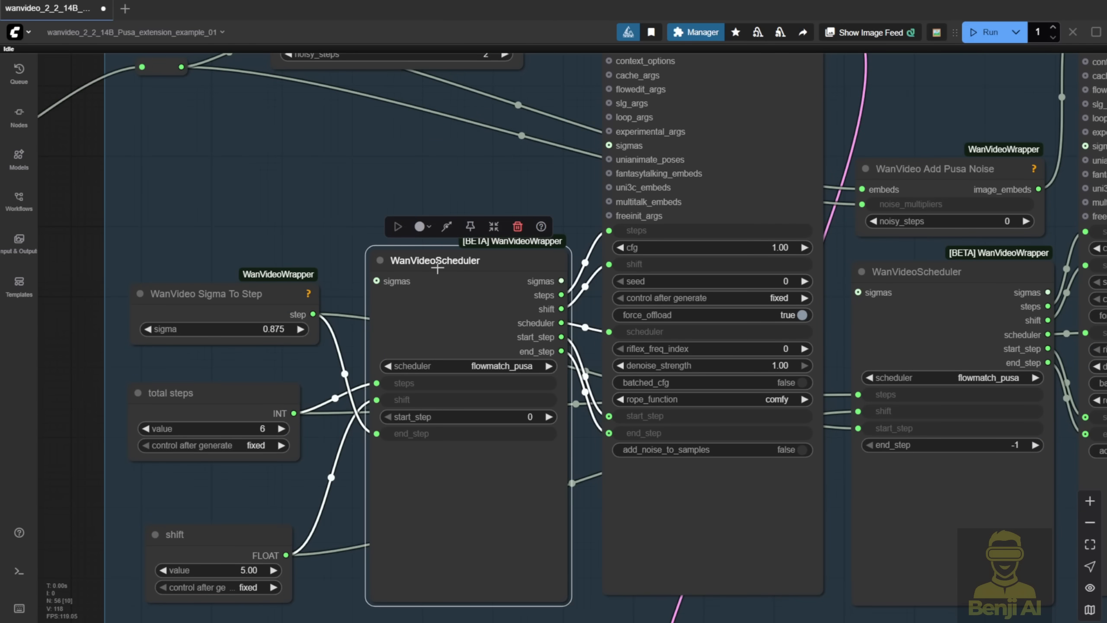
pyautogui.moveTo(465, 270)
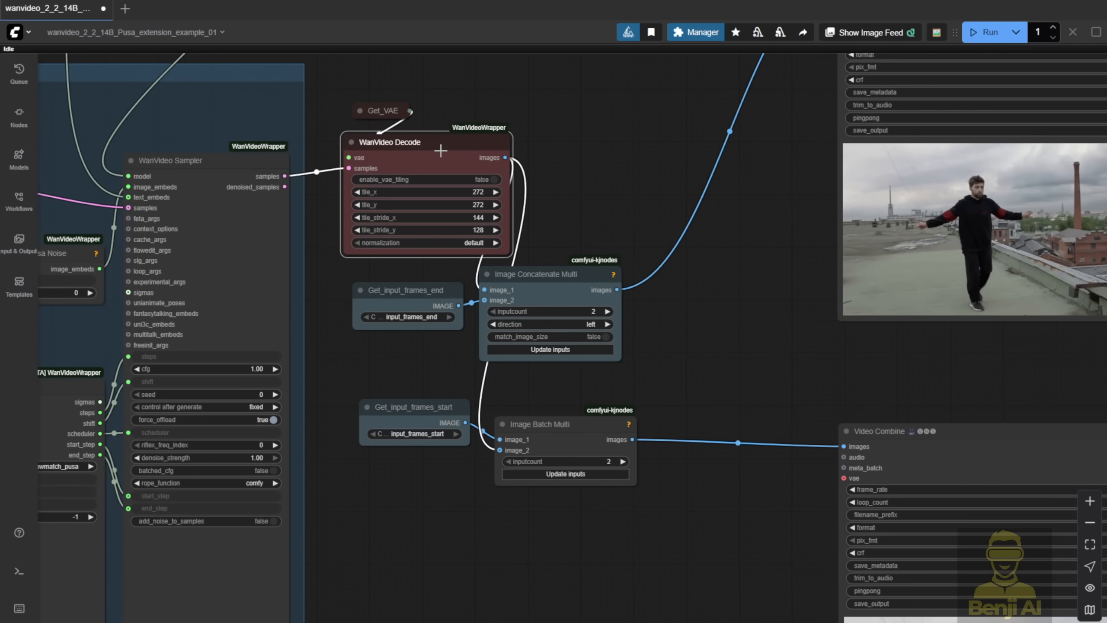
# Select the video decode node and resume playback of the Video Combine output preview.
pyautogui.click(388, 141)
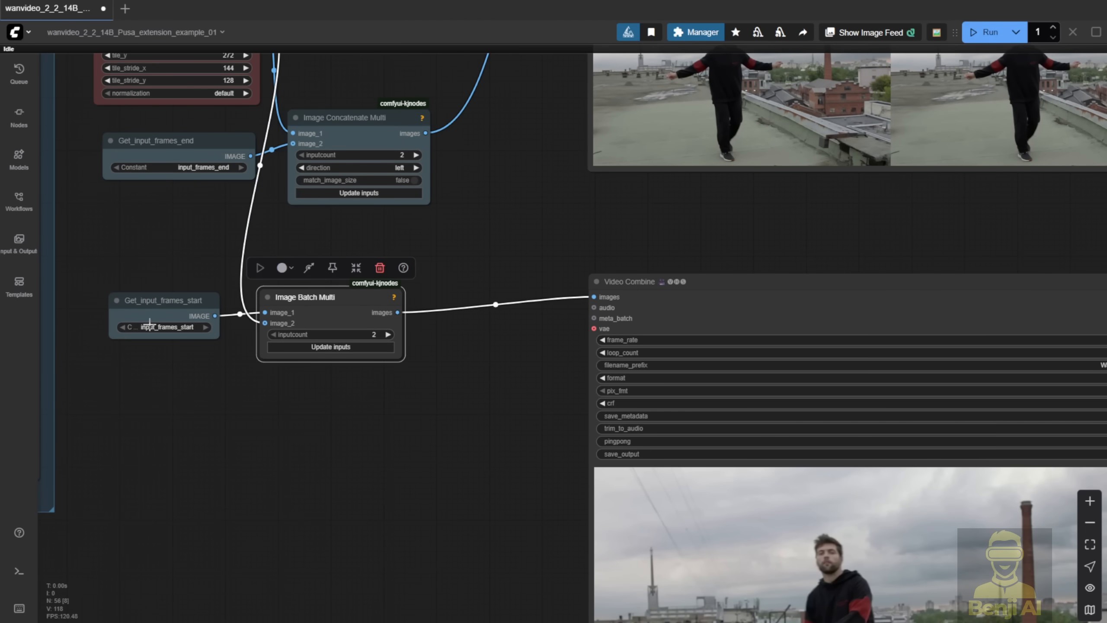
pyautogui.moveTo(214, 338)
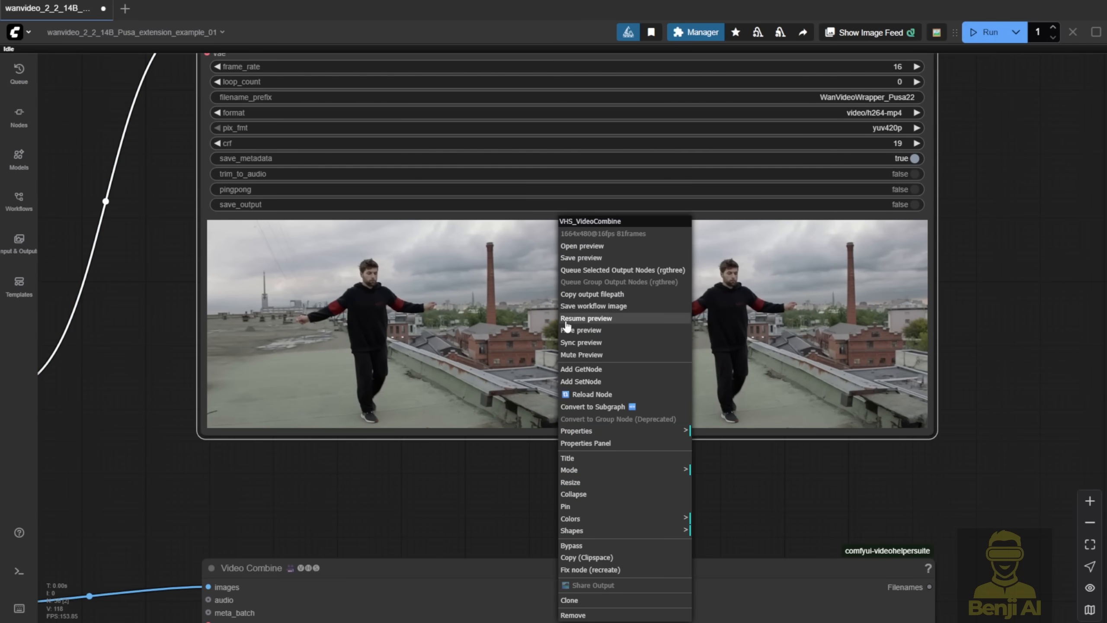
pyautogui.click(528, 479)
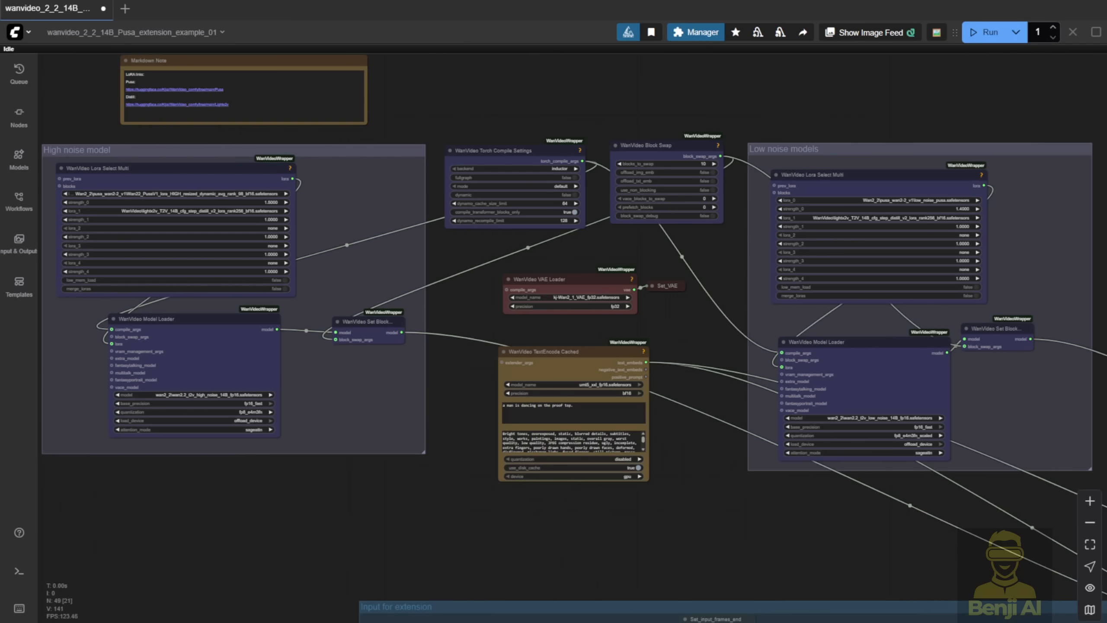
pyautogui.moveTo(400, 520)
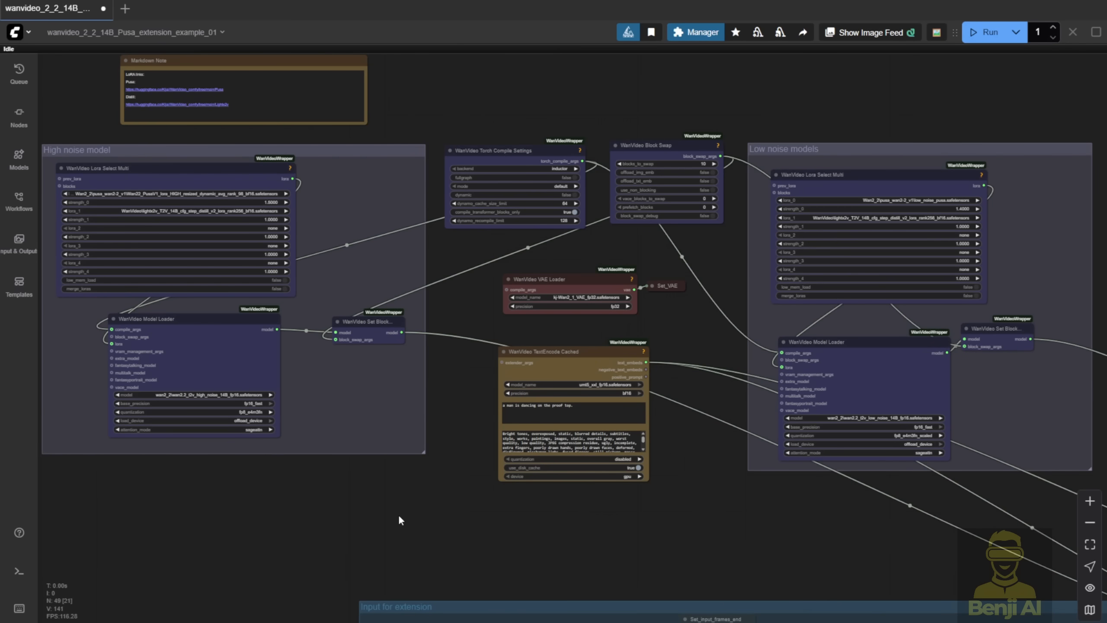
pyautogui.scroll(3)
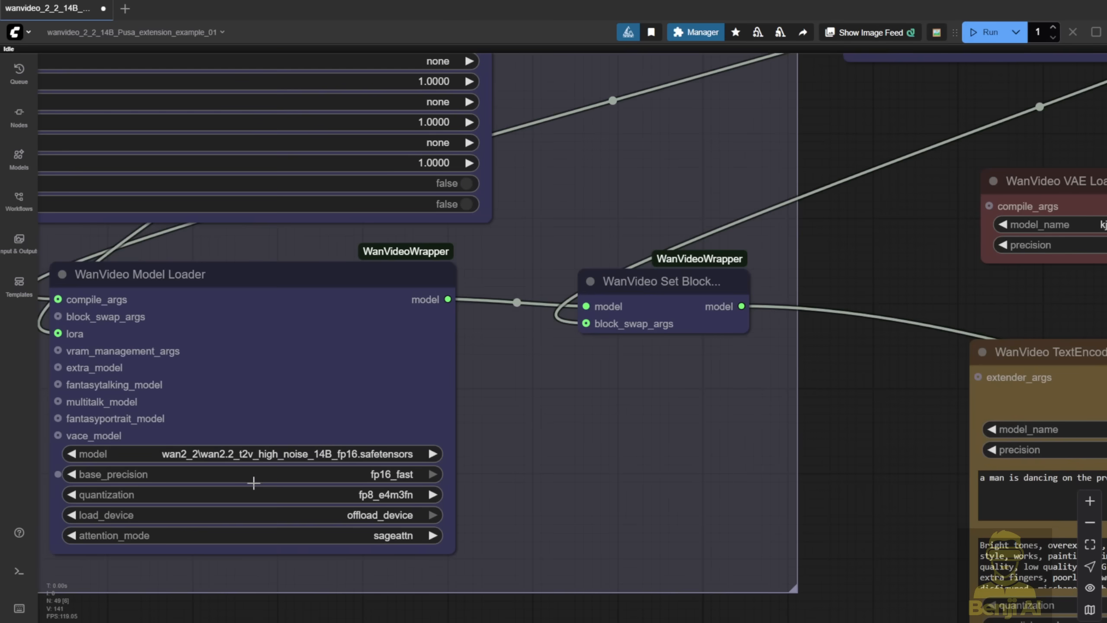
pyautogui.moveTo(291, 459)
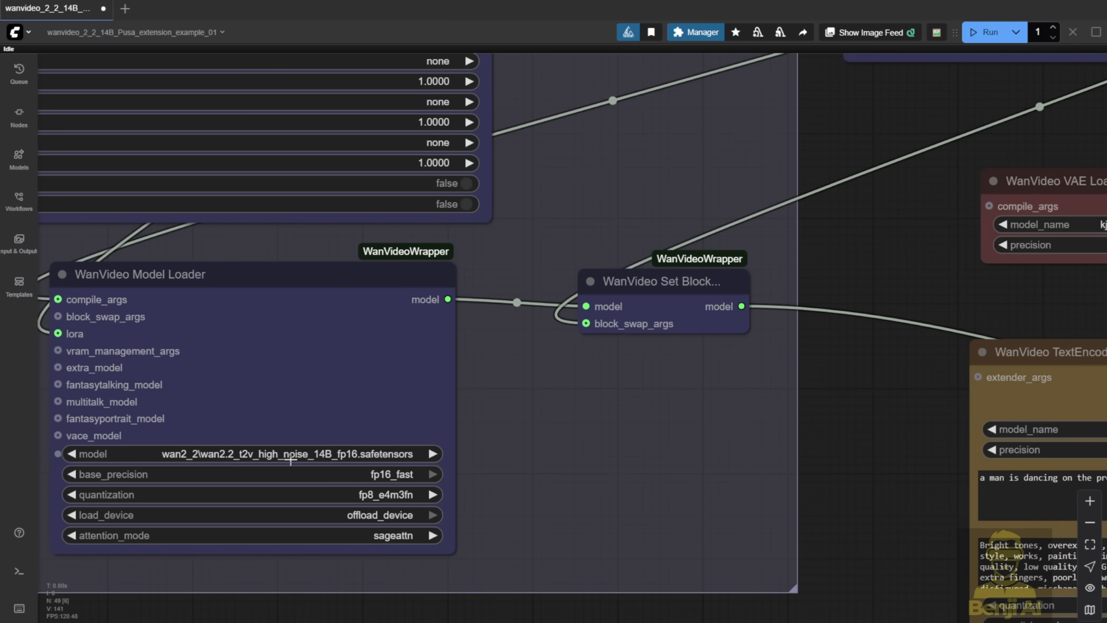
pyautogui.moveTo(325, 464)
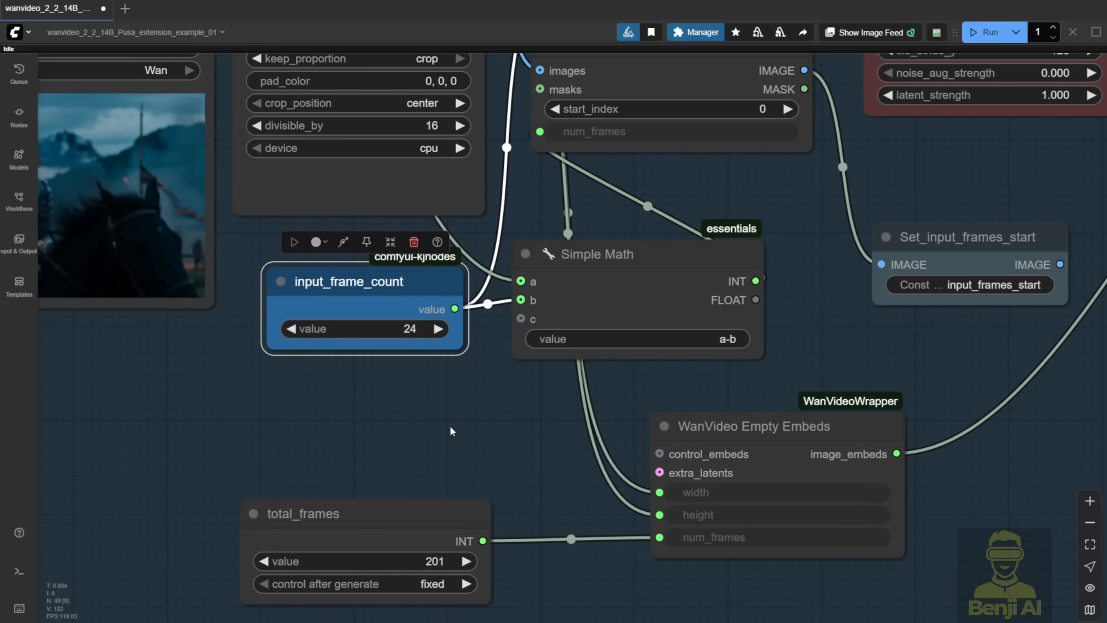
pyautogui.moveTo(444, 395)
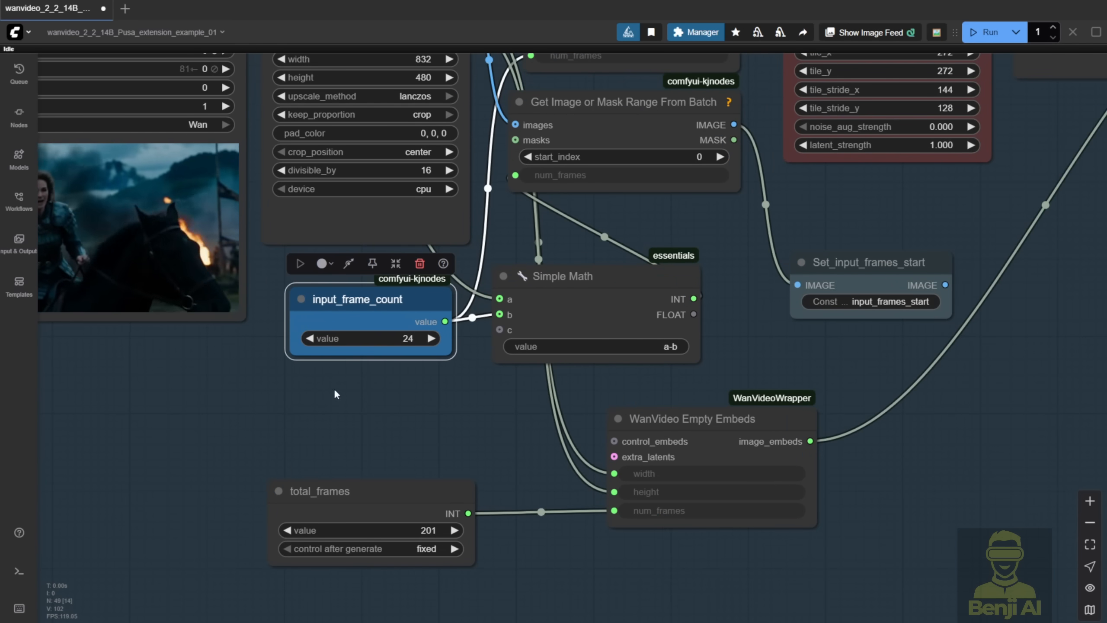
pyautogui.moveTo(318, 423)
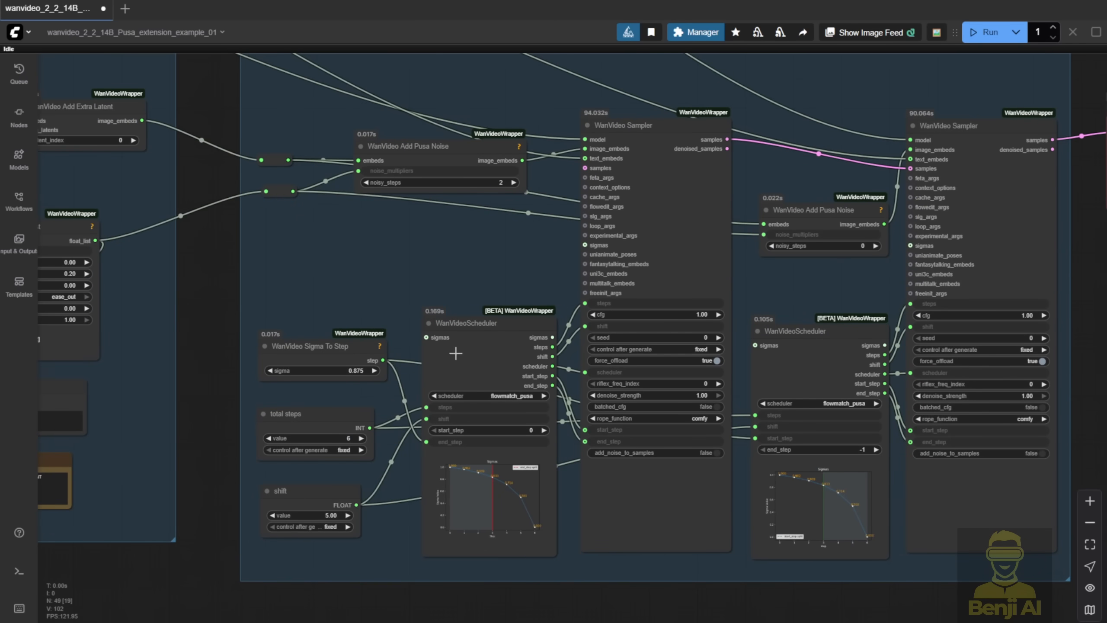
pyautogui.moveTo(486, 524)
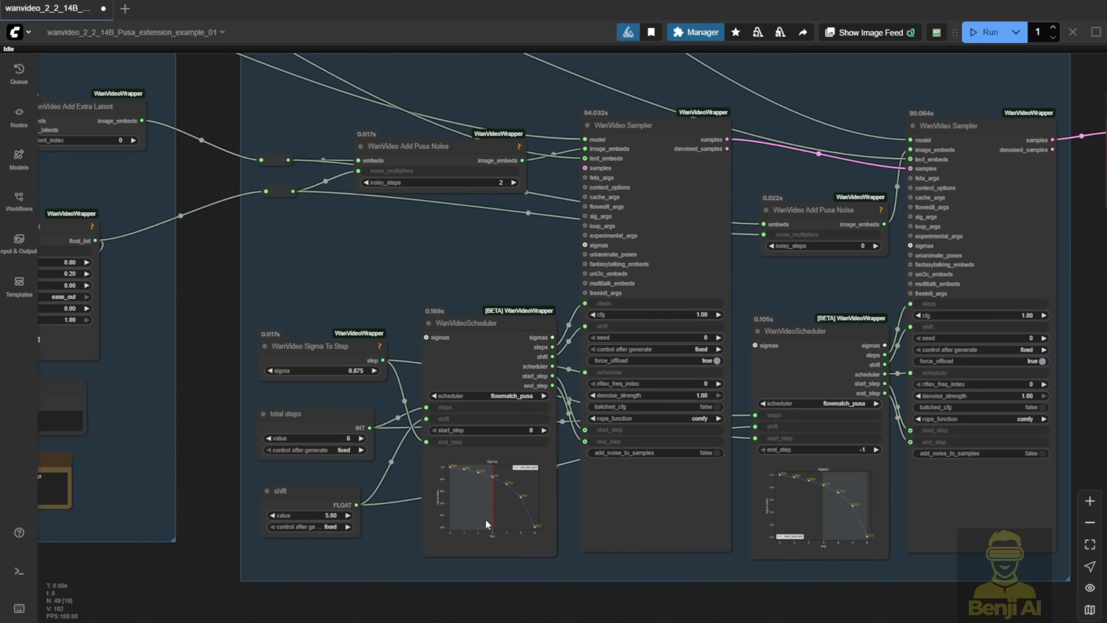
pyautogui.scroll(3)
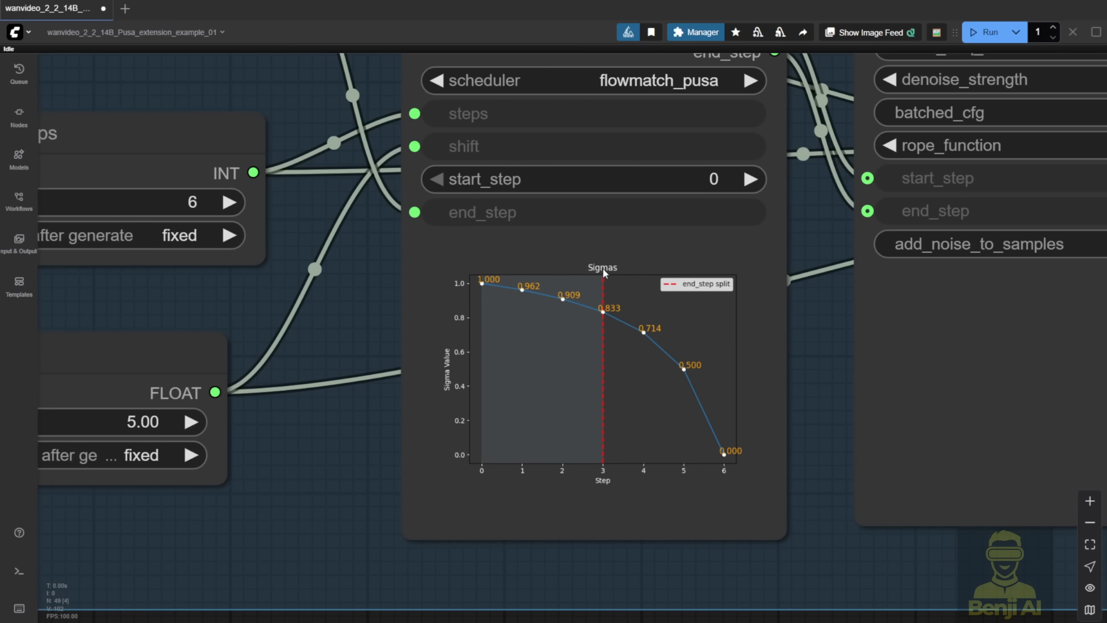
pyautogui.moveTo(387, 290)
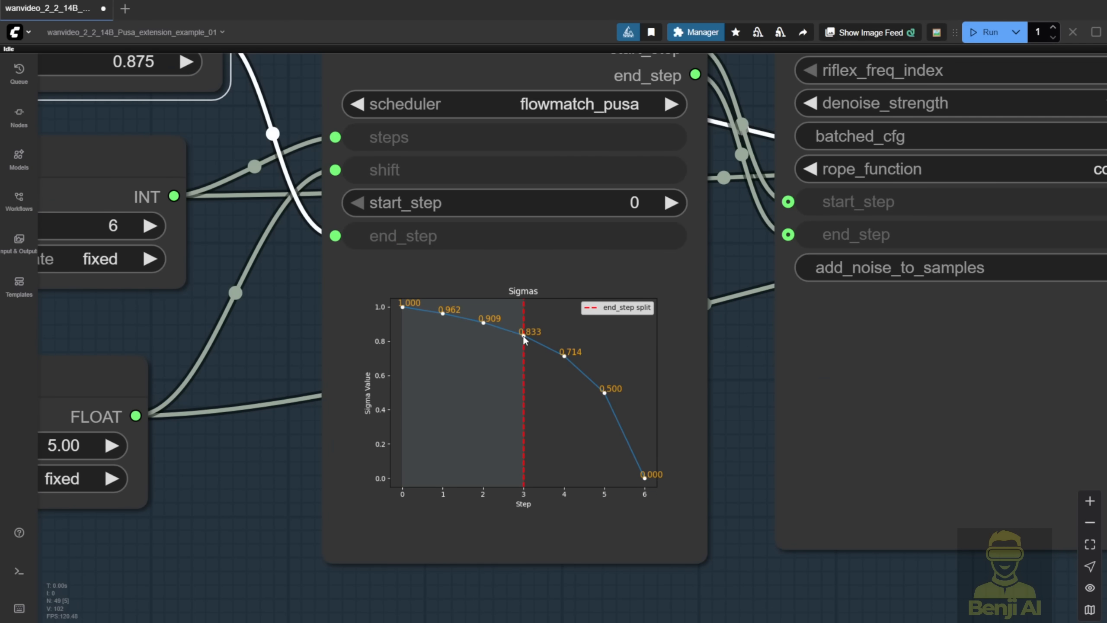
pyautogui.moveTo(367, 226)
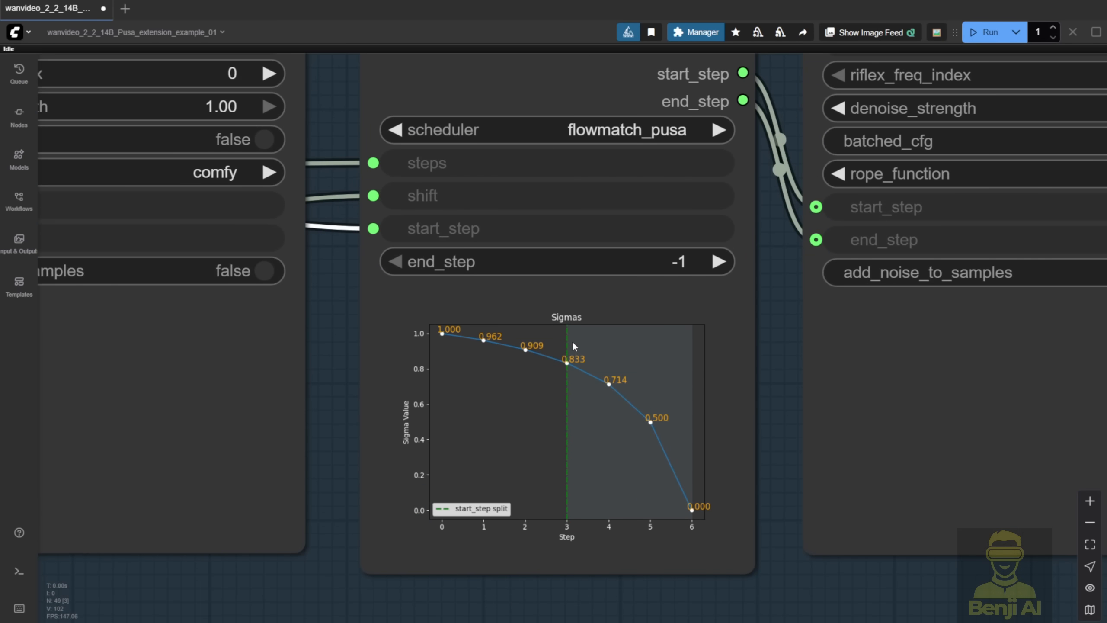
pyautogui.moveTo(696, 340)
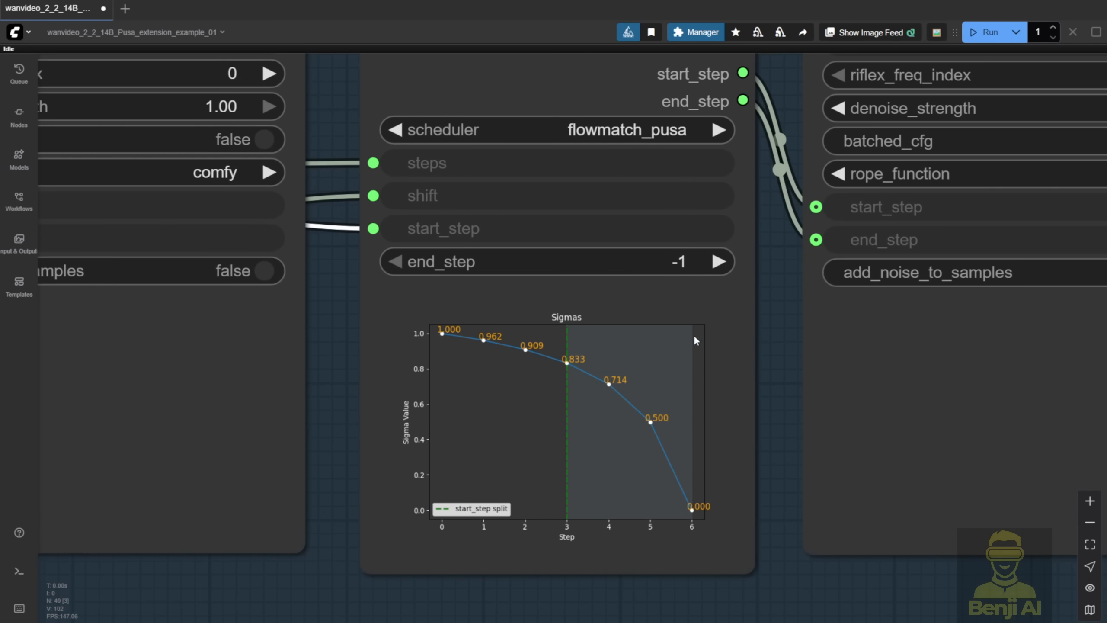
pyautogui.moveTo(591, 337)
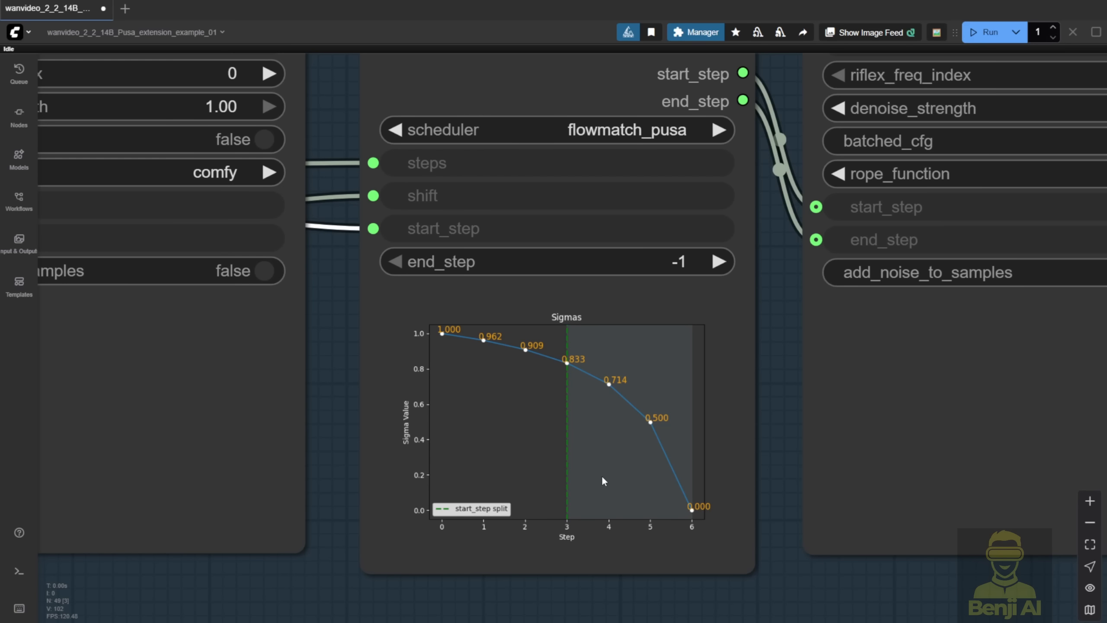
pyautogui.moveTo(354, 494)
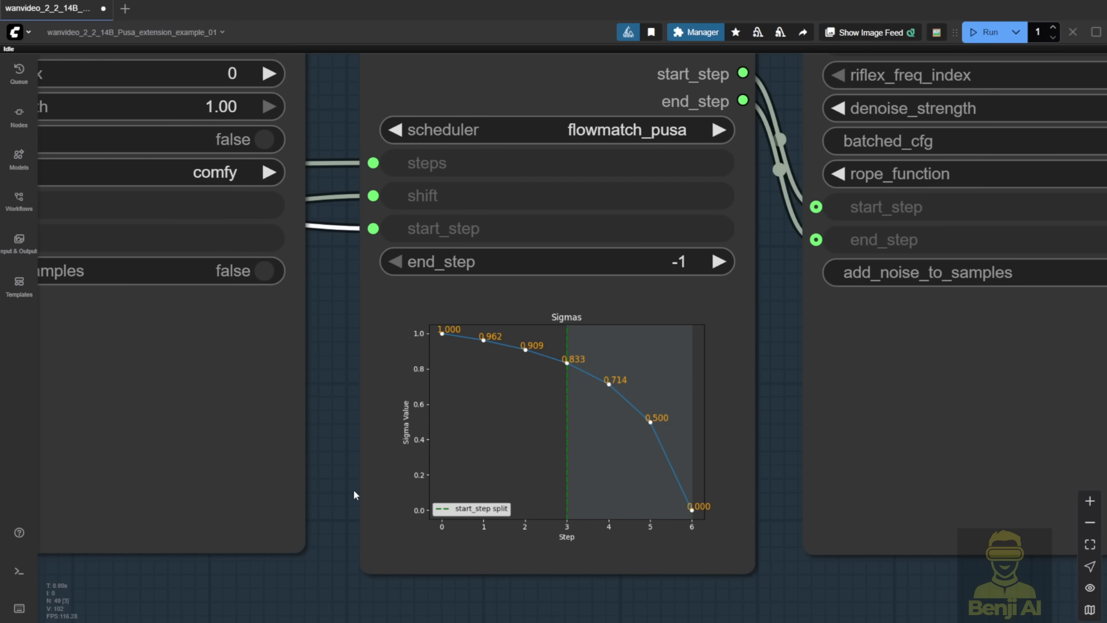
pyautogui.scroll(-3)
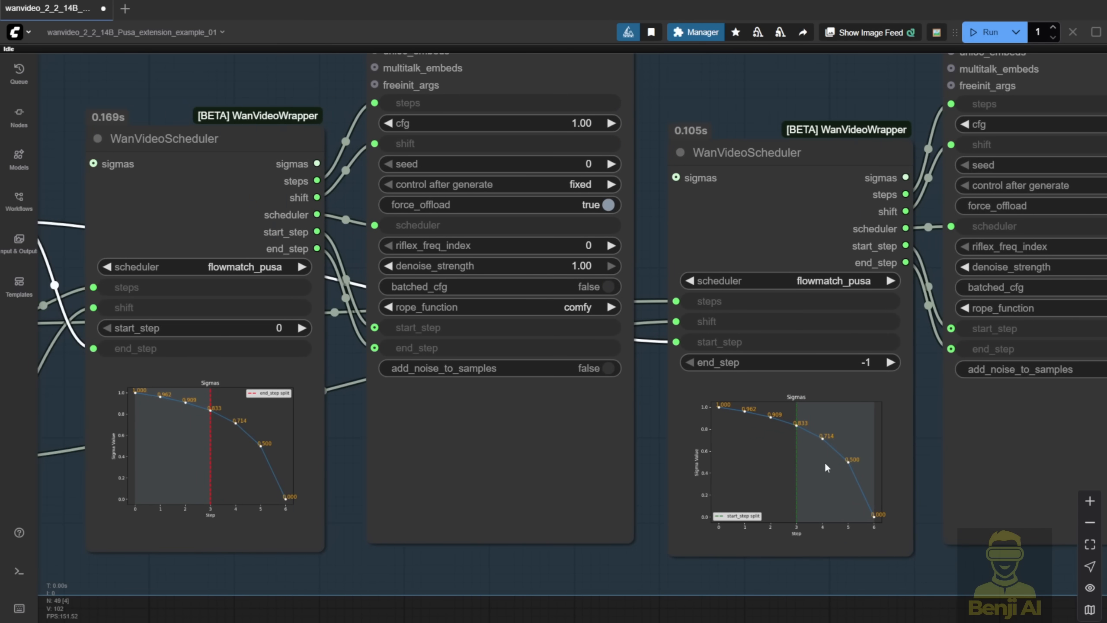
pyautogui.moveTo(244, 399)
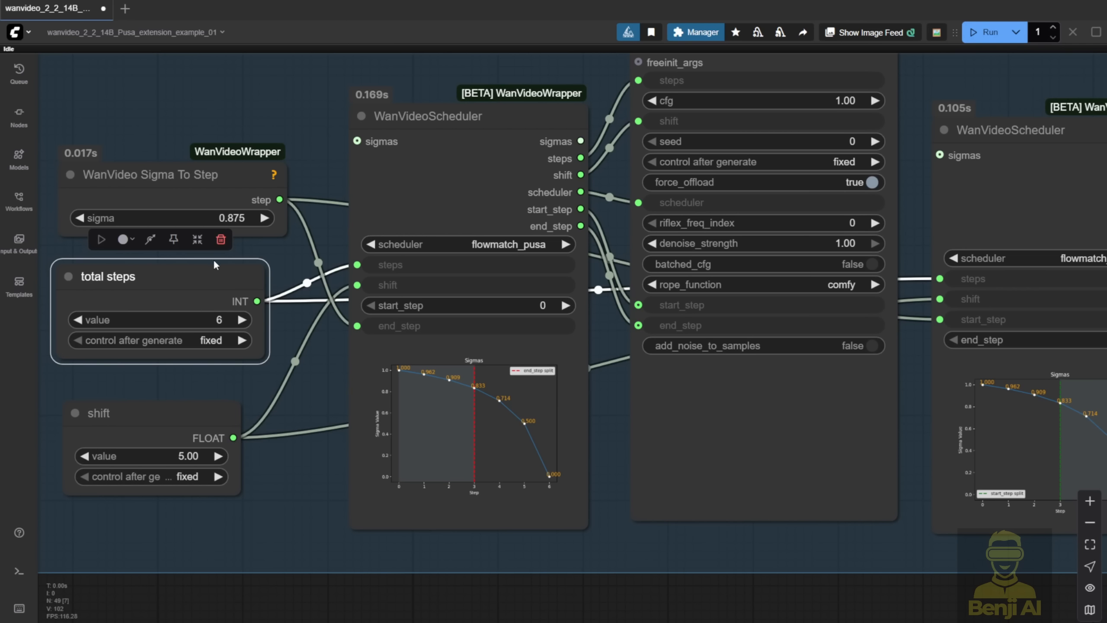
pyautogui.moveTo(513, 521)
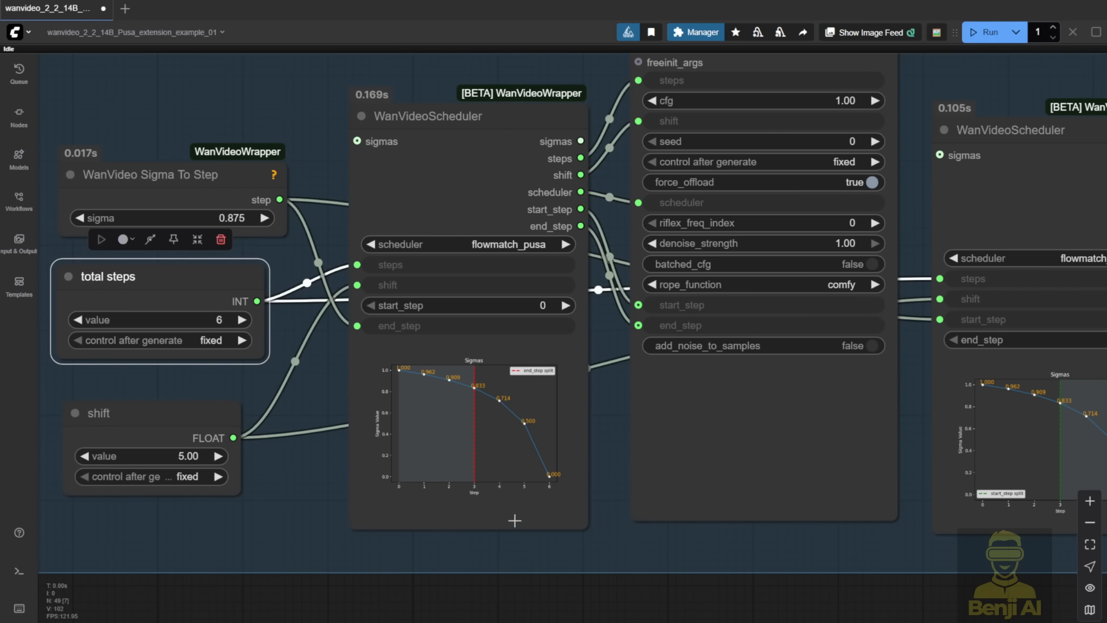
pyautogui.moveTo(406, 380)
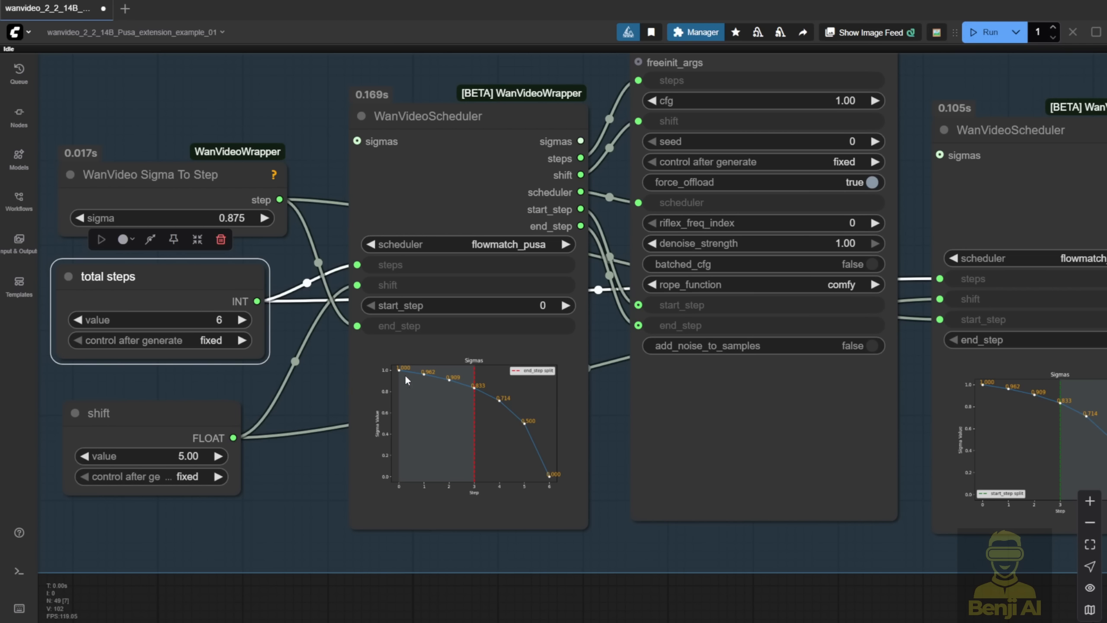
pyautogui.moveTo(425, 377)
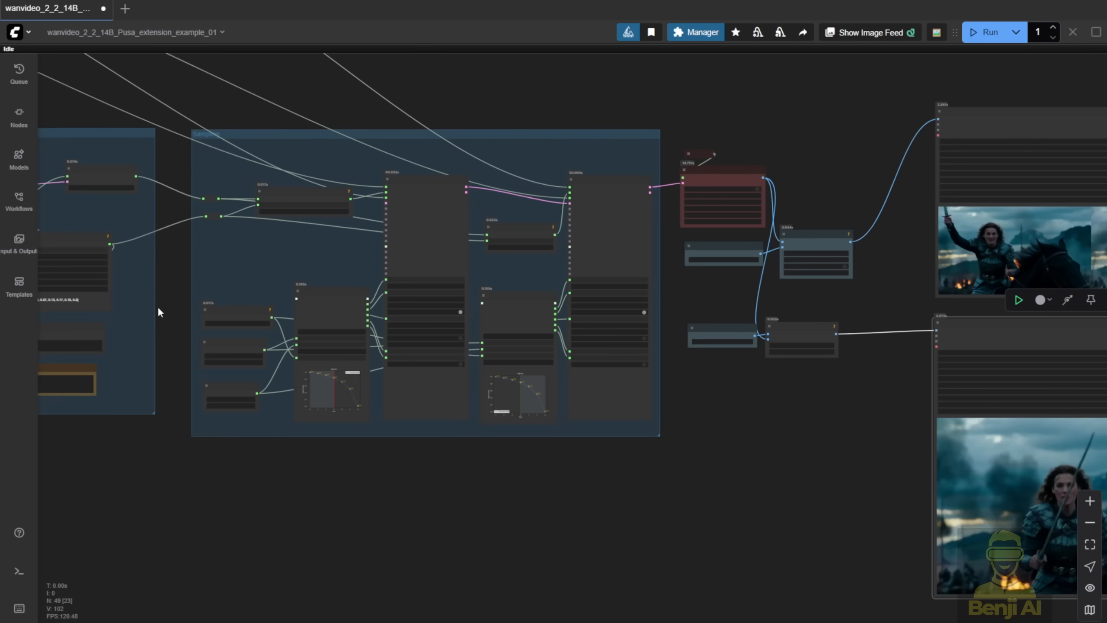
pyautogui.scroll(3)
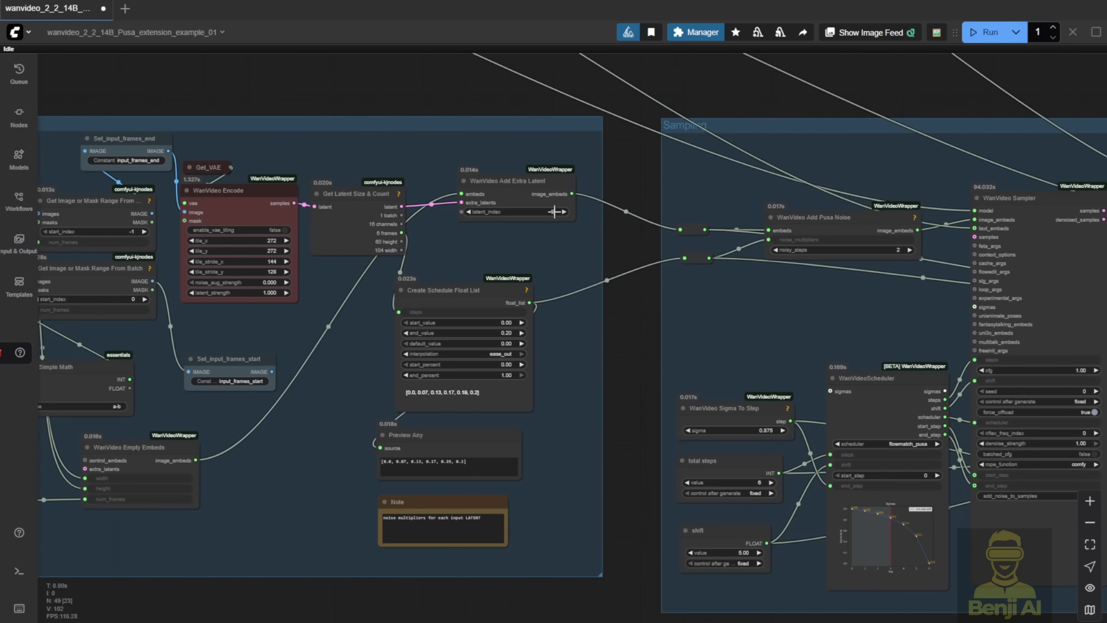
pyautogui.click(837, 218)
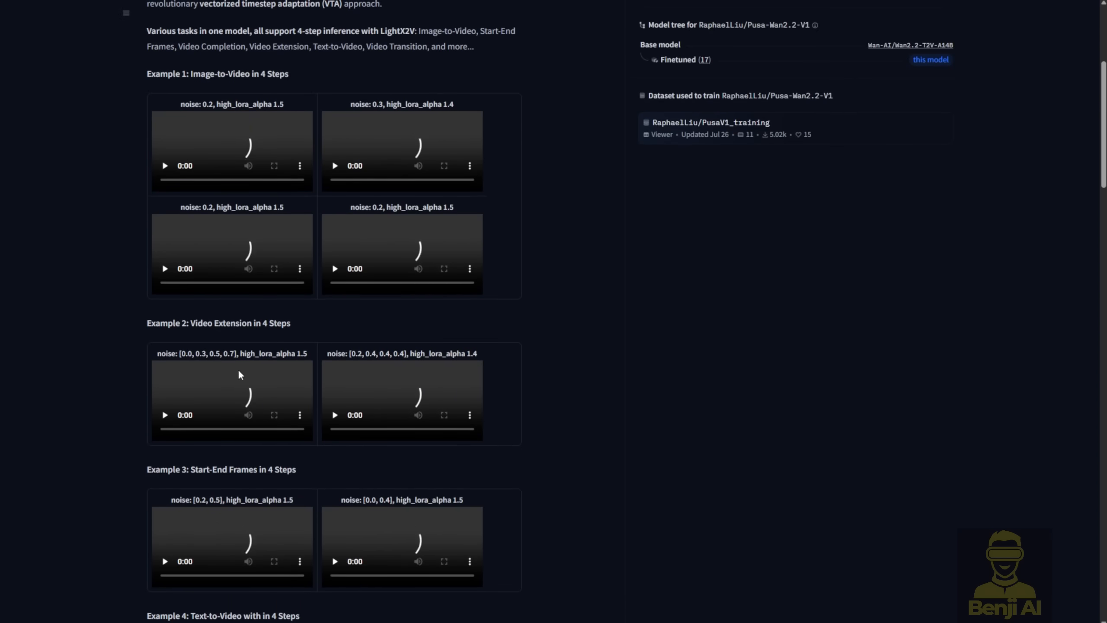
pyautogui.scroll(-3)
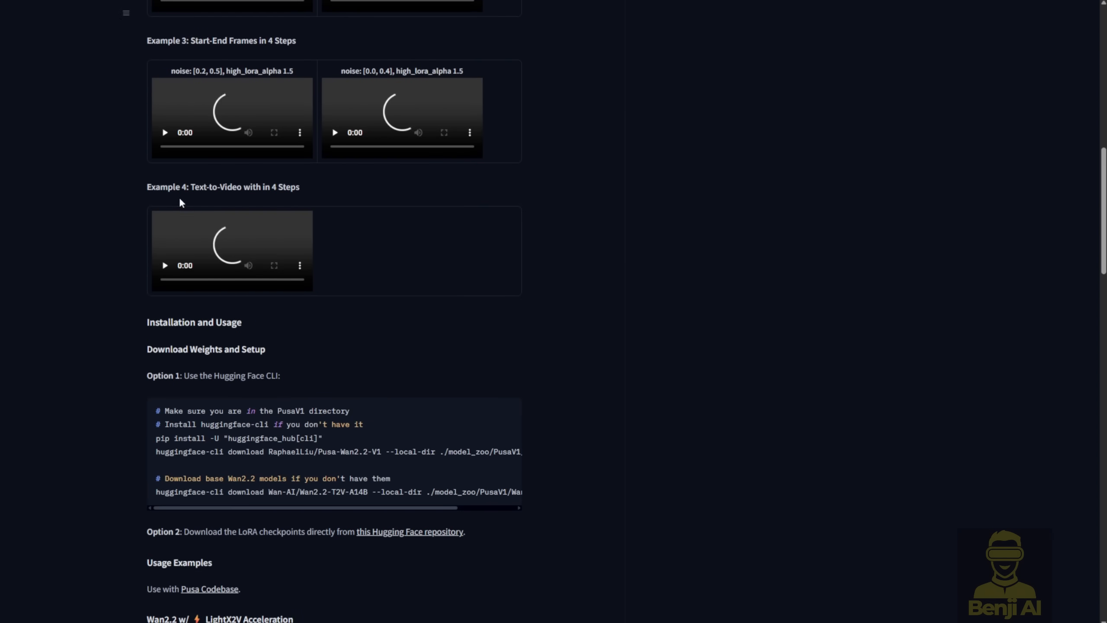
pyautogui.scroll(3)
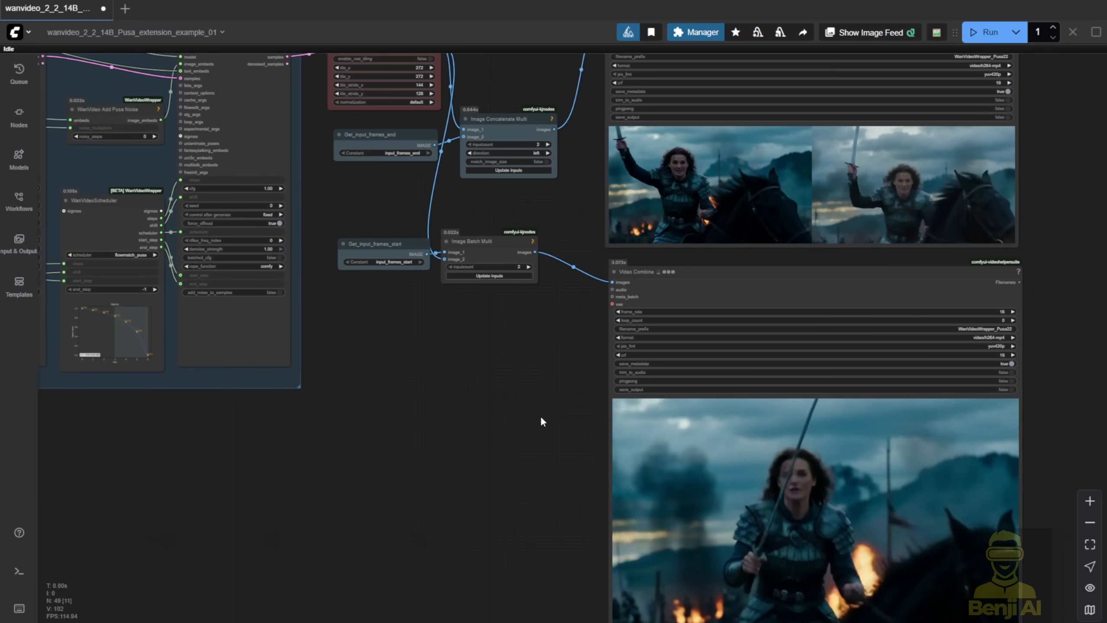
pyautogui.scroll(-3)
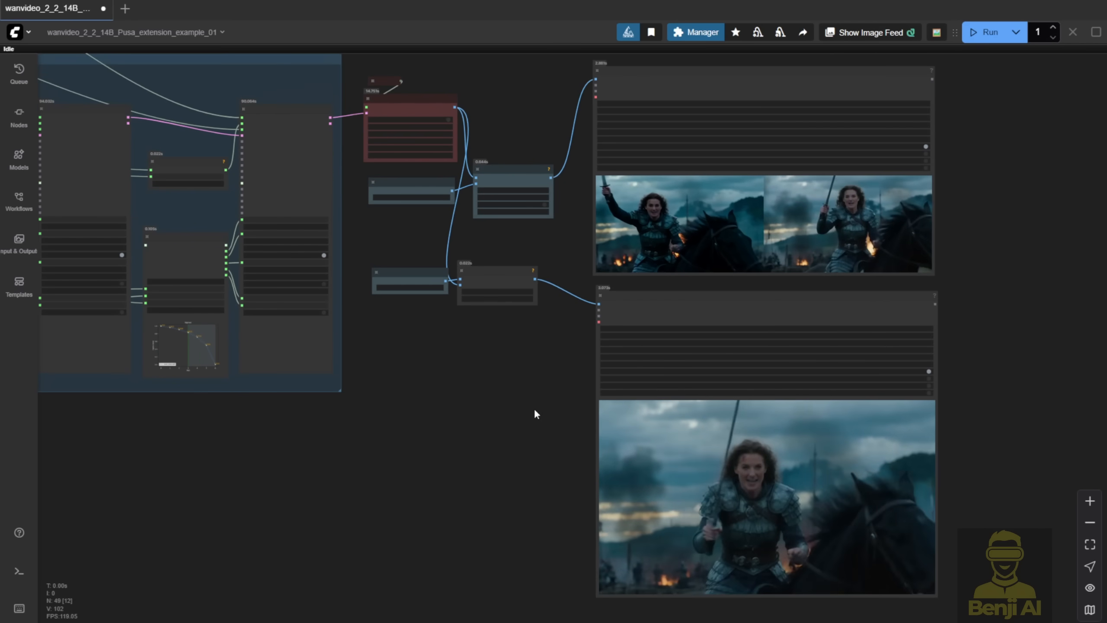